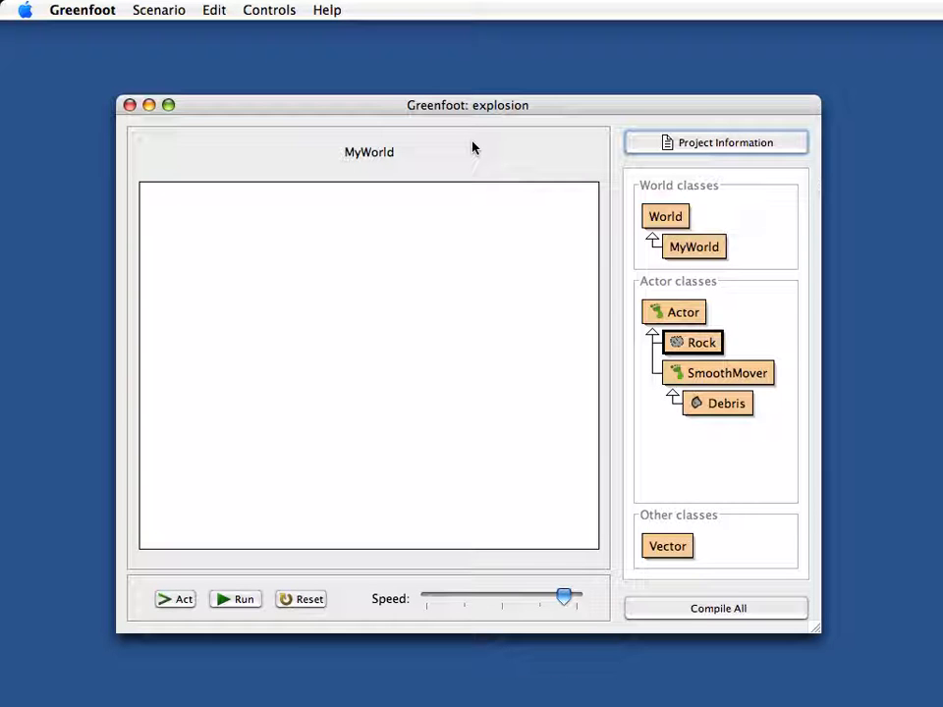
pyautogui.moveTo(593, 137)
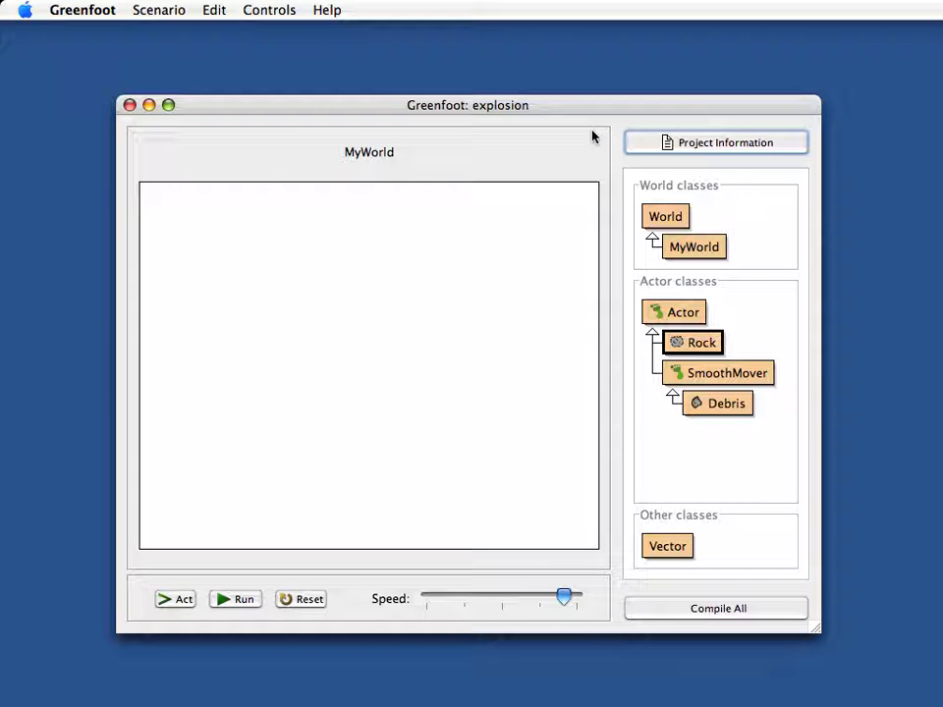
pyautogui.moveTo(719, 288)
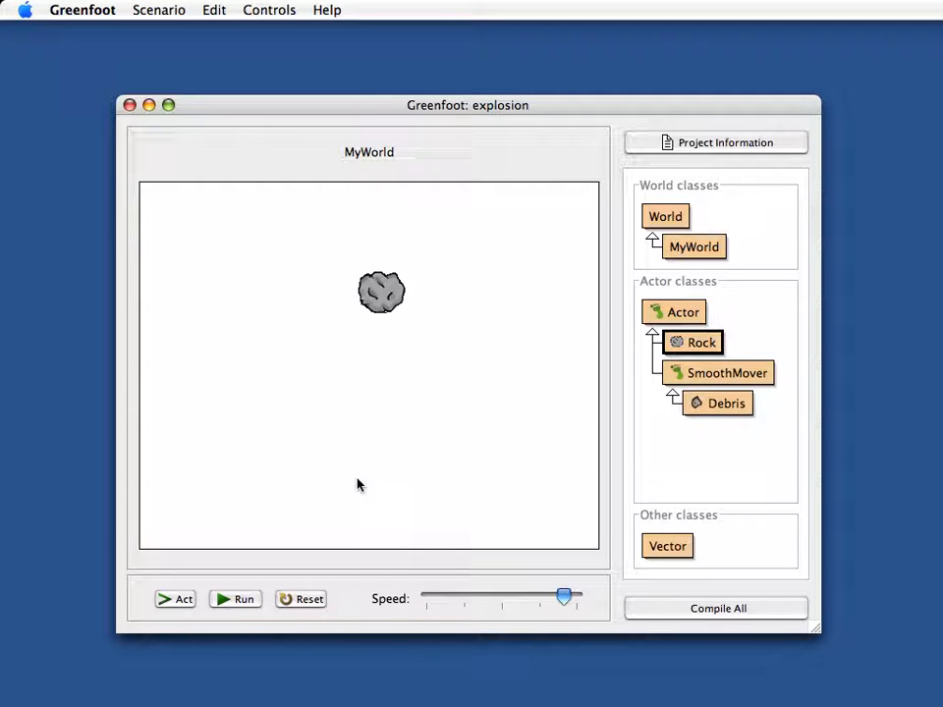
# Run the simulation and make a rock explode from its context menu.
pyautogui.click(234, 599)
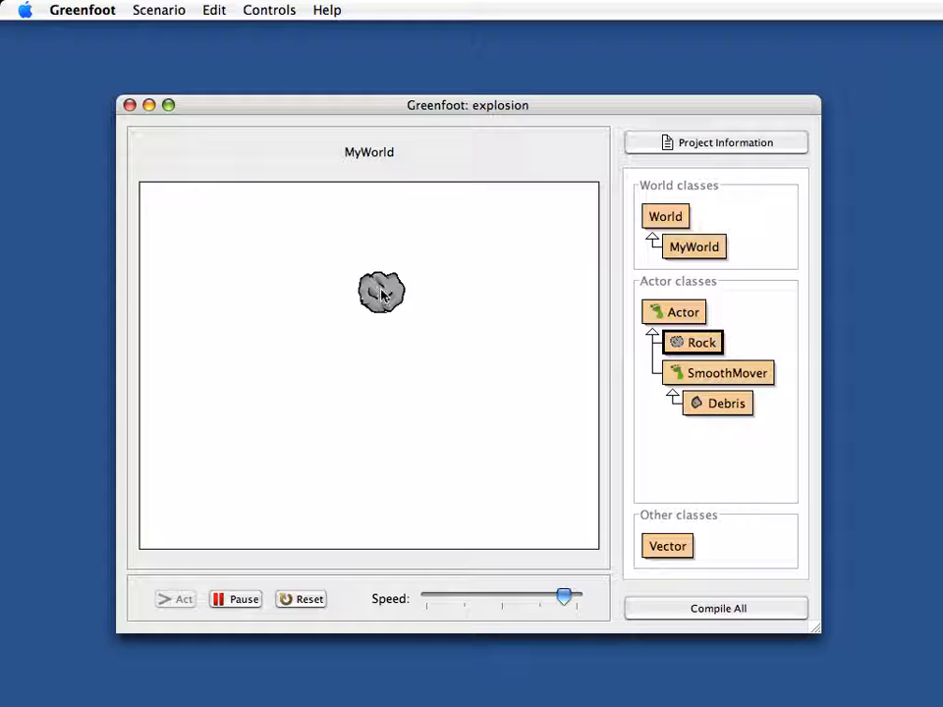
pyautogui.rightClick(381, 292)
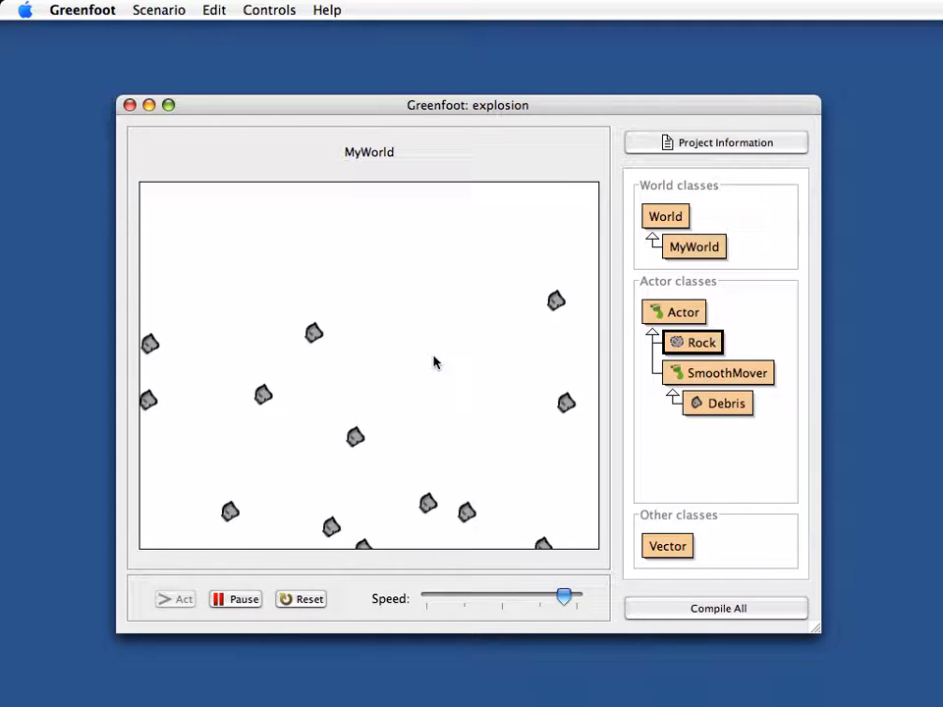
pyautogui.click(300, 599)
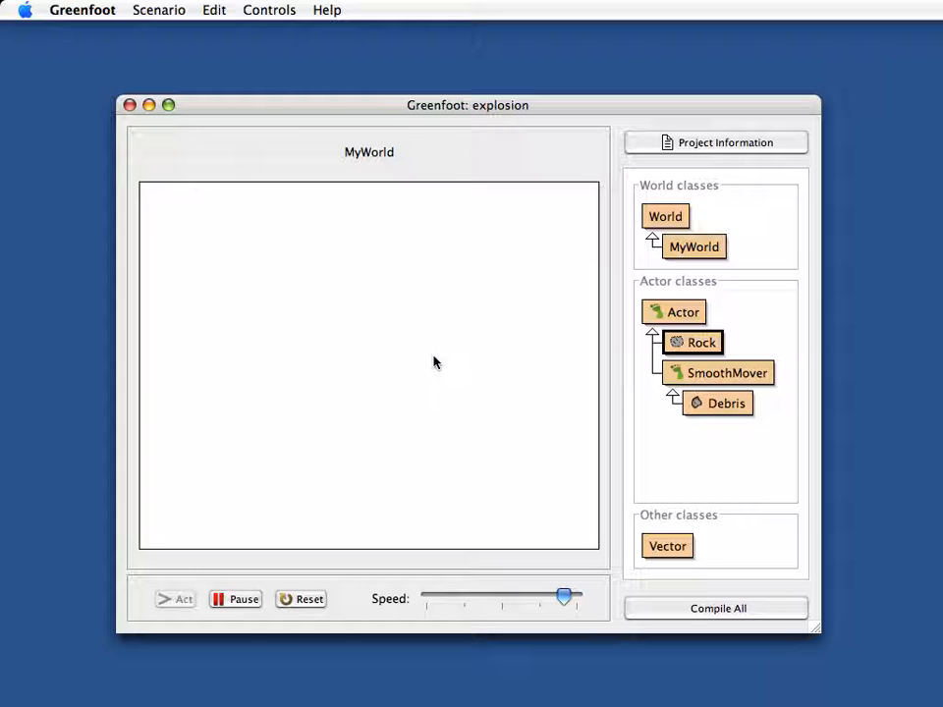
pyautogui.moveTo(441, 366)
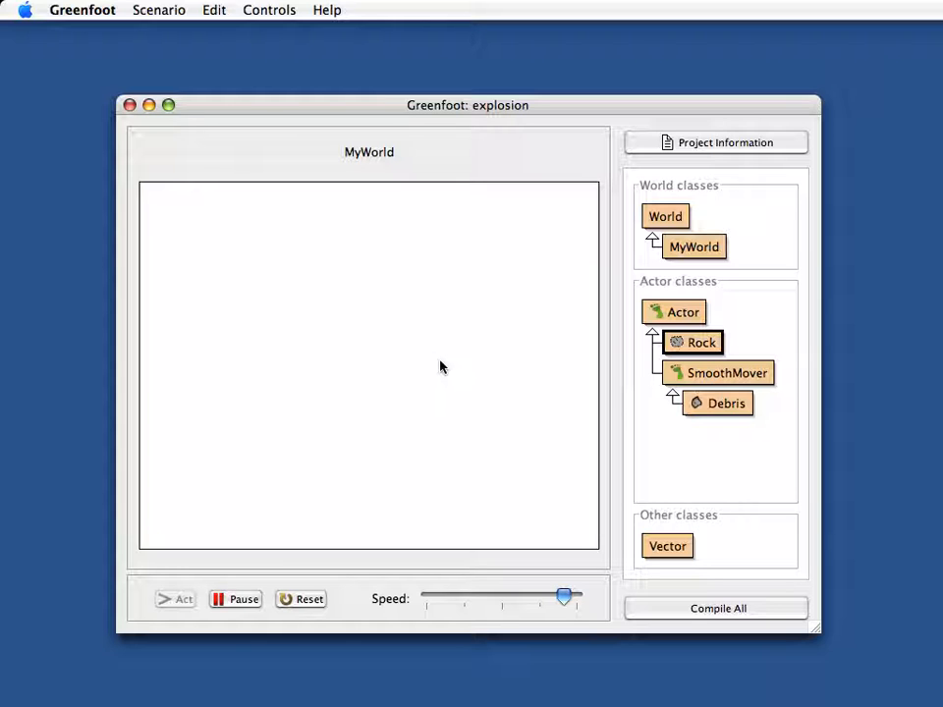
# Stop the simulation and open the Rock and Debris source editors.
pyautogui.click(234, 599)
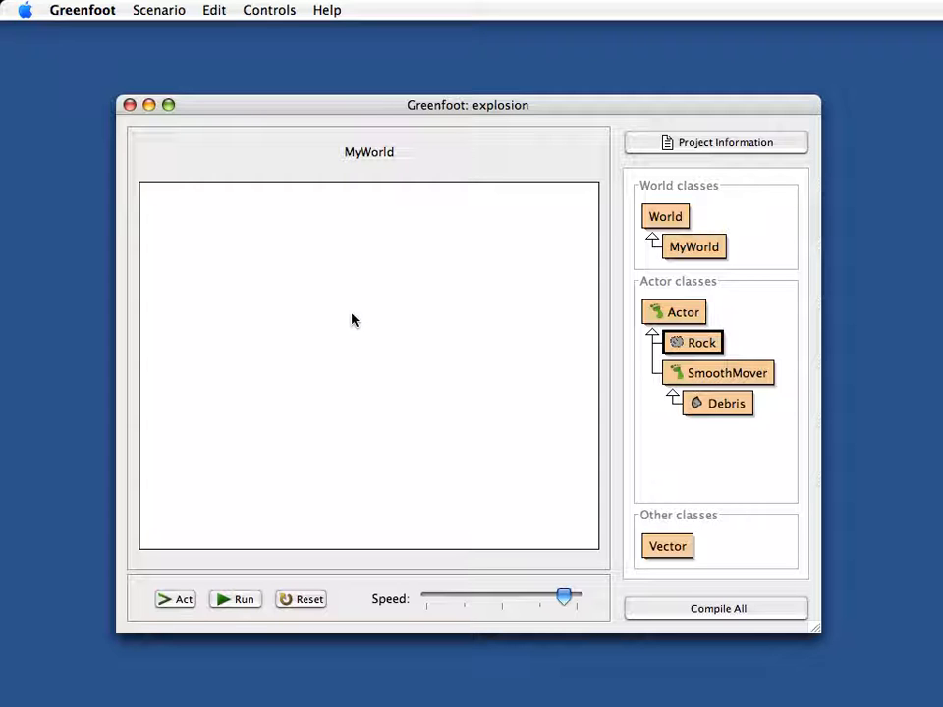
pyautogui.doubleClick(692, 341)
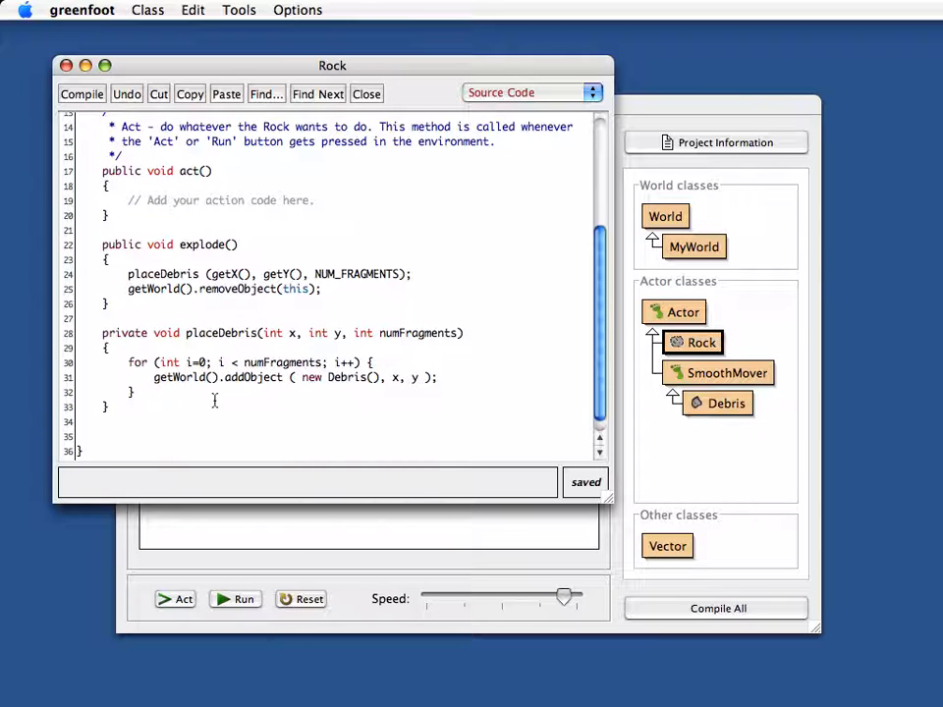
pyautogui.doubleClick(344, 377)
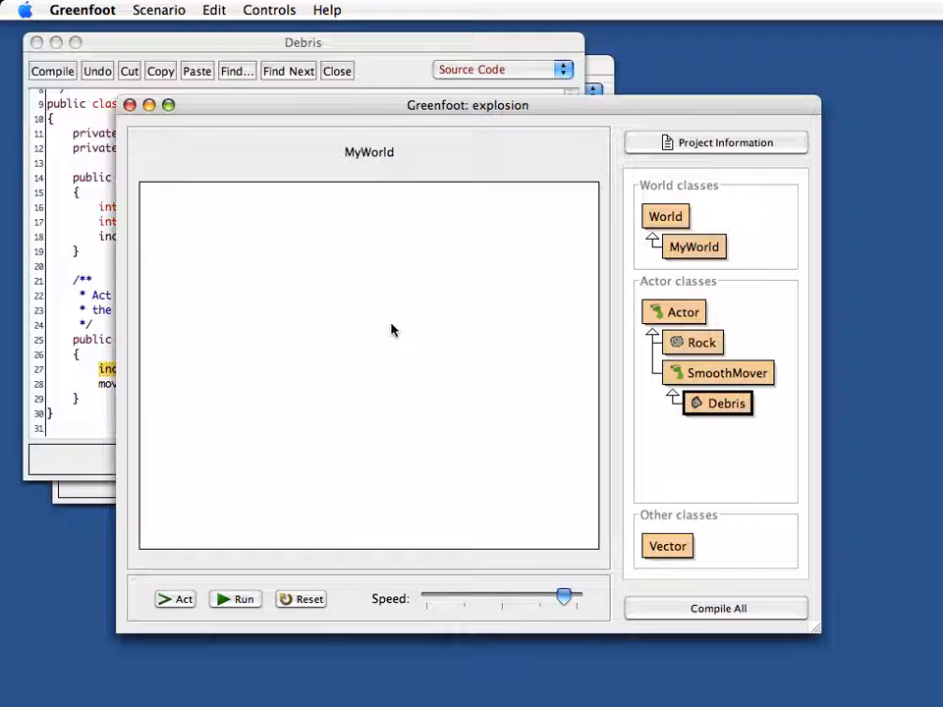
pyautogui.moveTo(457, 505)
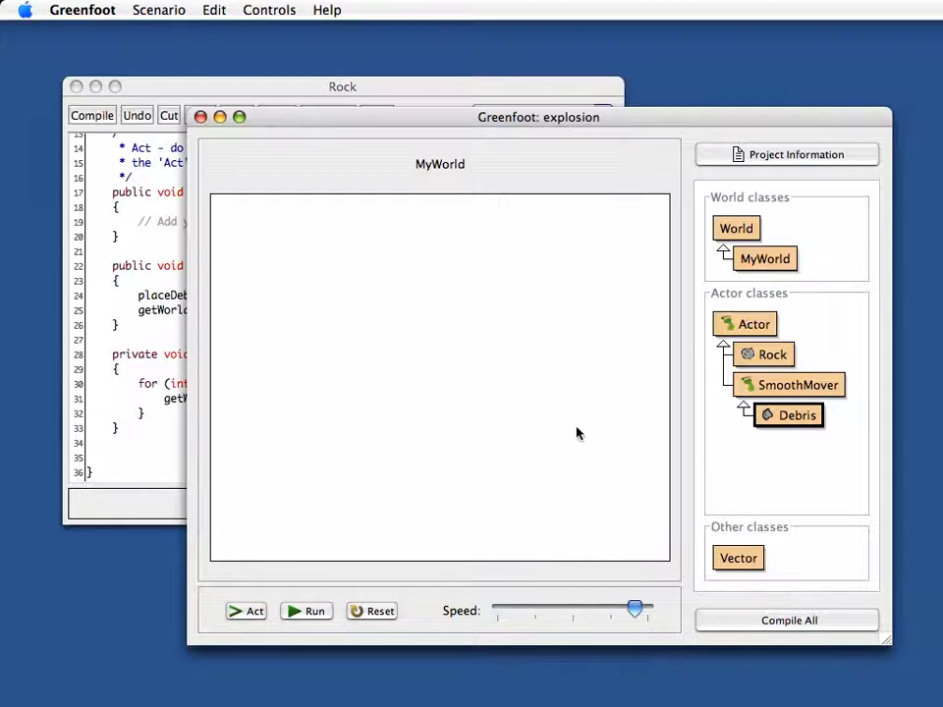
pyautogui.moveTo(440, 365)
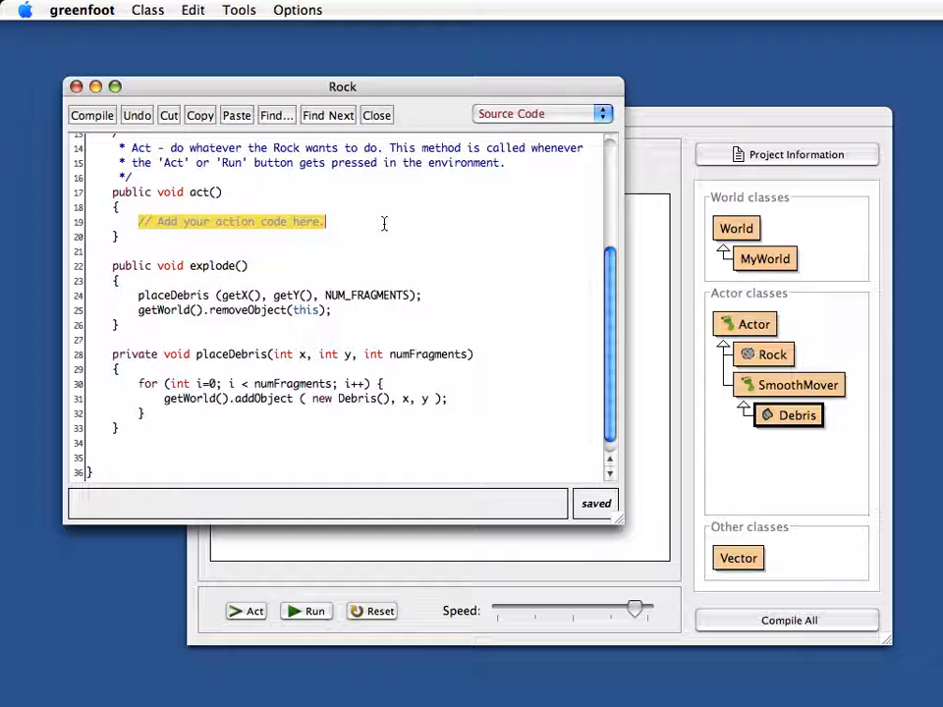
# Replace Rock's act comment with 'Greenfoot' and open the Help menu.
pyautogui.write('Gree')
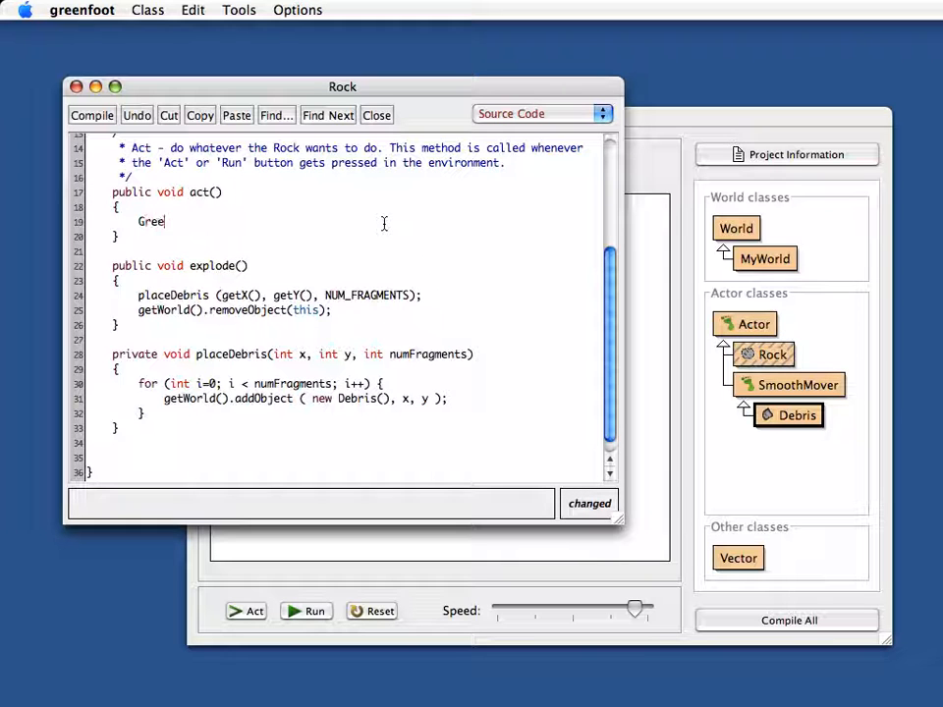
pyautogui.write('nfoot')
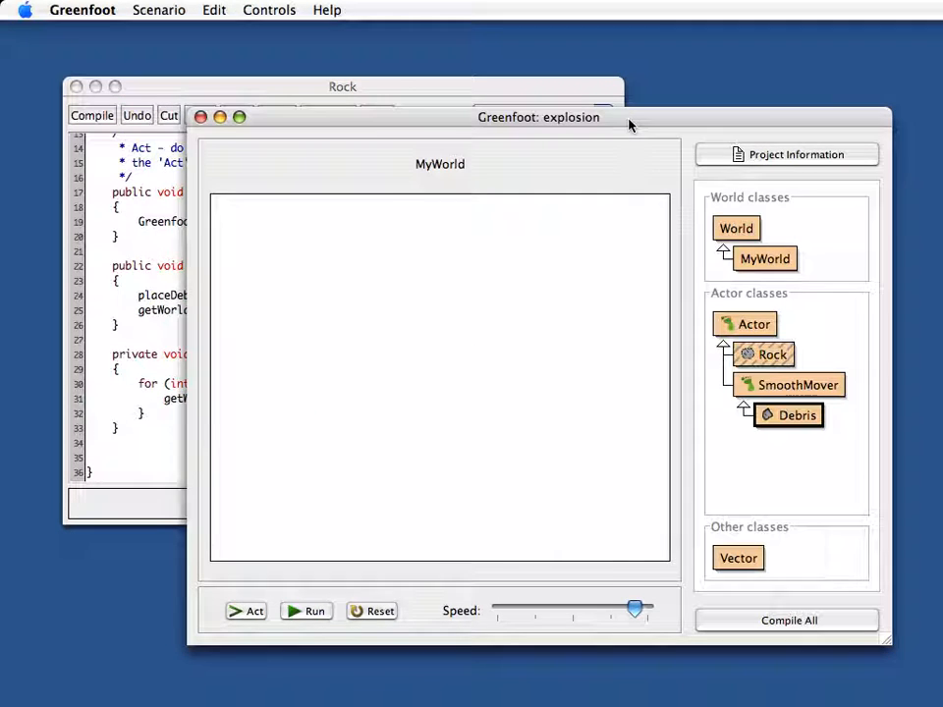
pyautogui.click(326, 10)
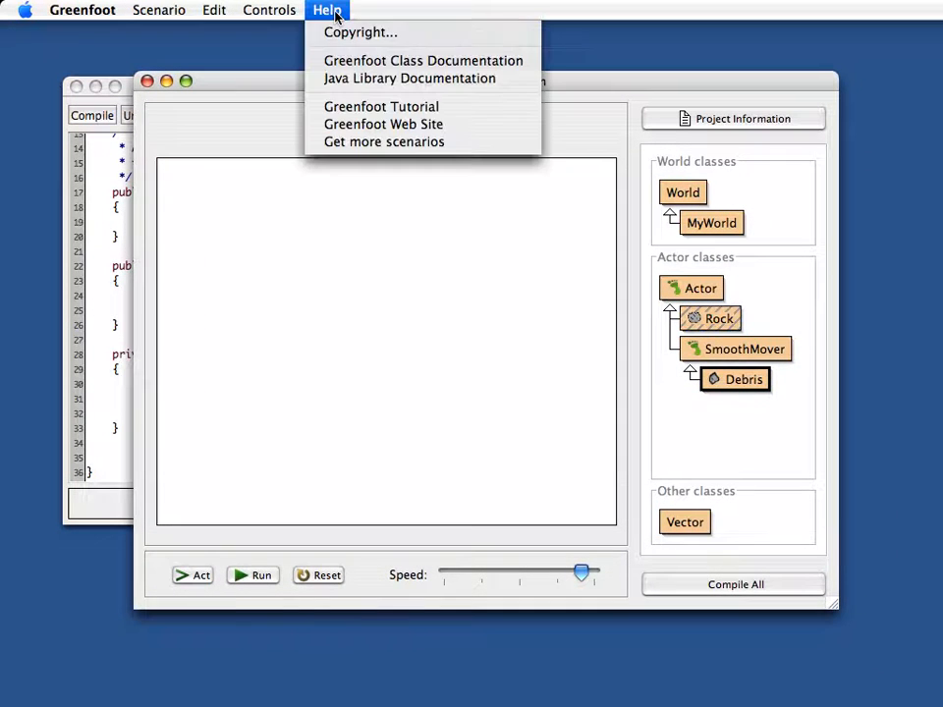
pyautogui.moveTo(423, 60)
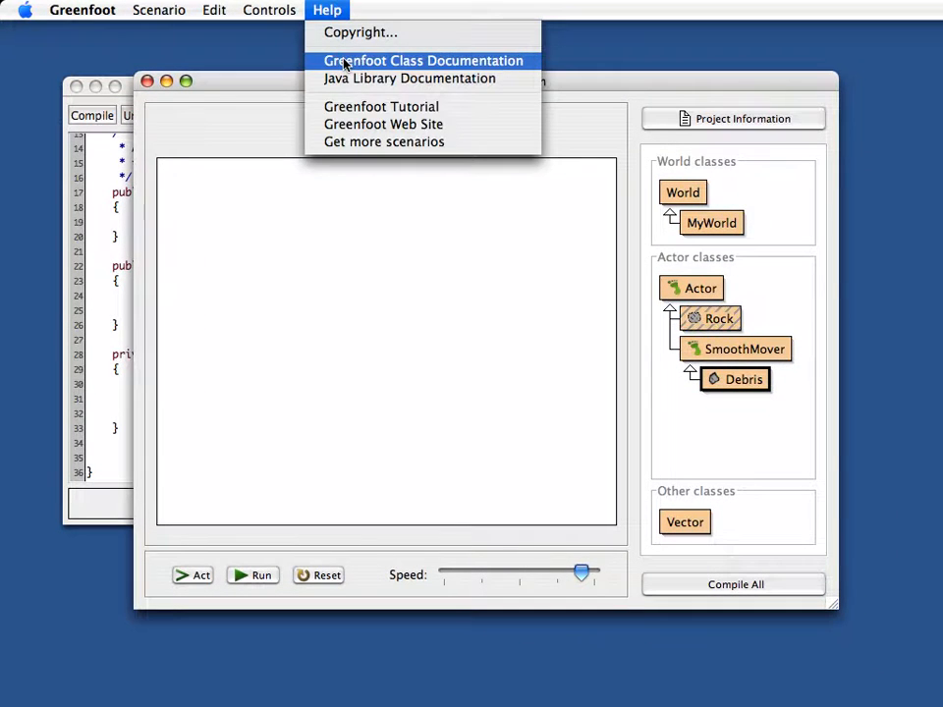
# Read the getKey entry and its String return type in the Greenfoot class docs.
pyautogui.click(423, 60)
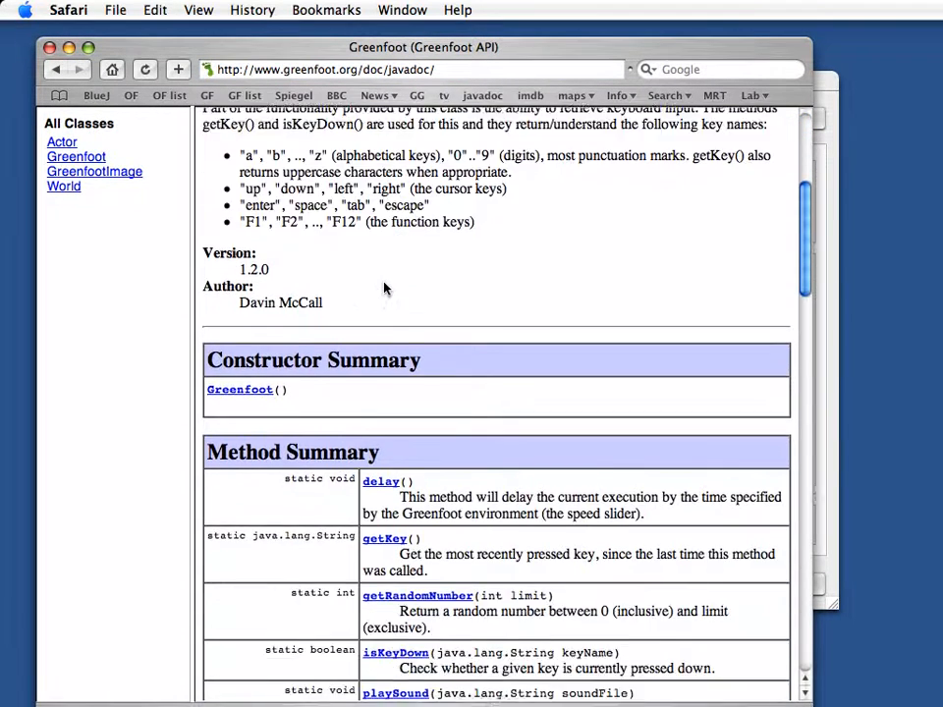
pyautogui.scroll(-3)
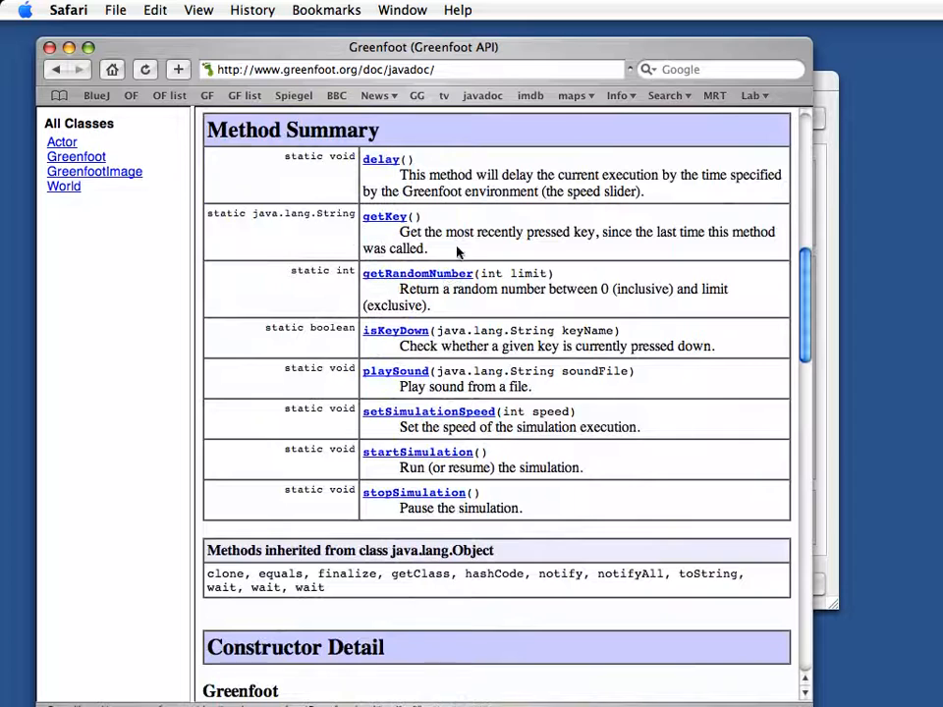
pyautogui.moveTo(401, 231); pyautogui.dragTo(673, 231)
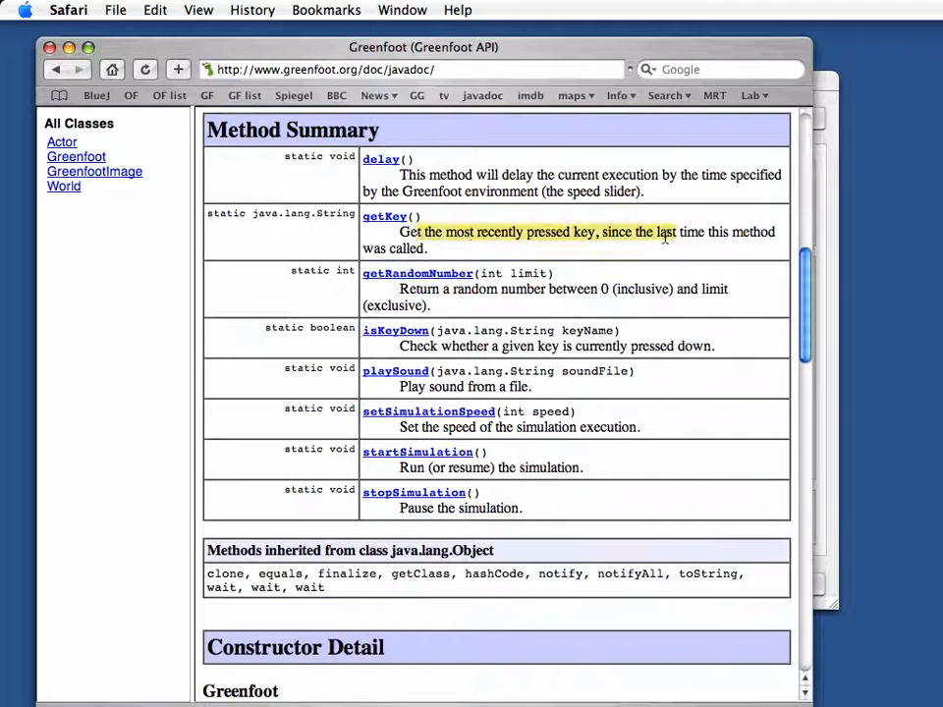
pyautogui.click(501, 232)
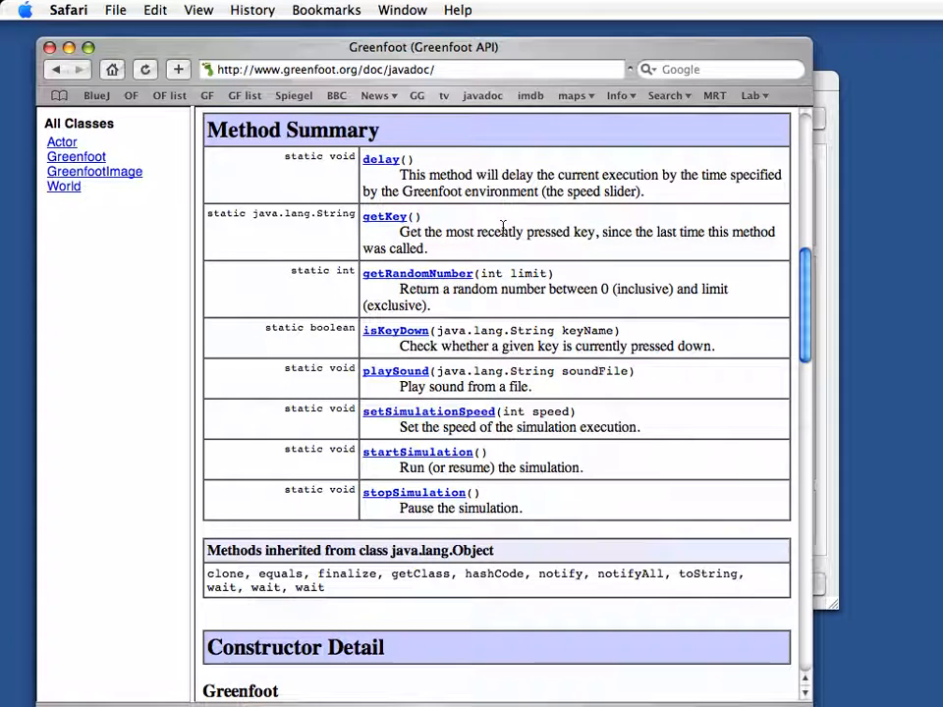
pyautogui.doubleClick(499, 231)
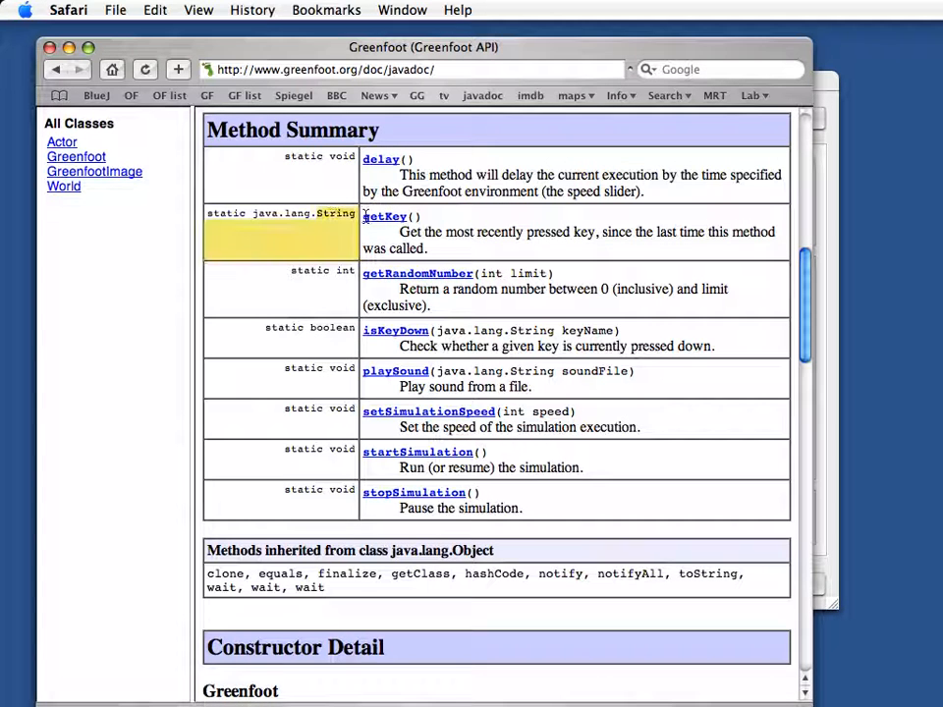
pyautogui.click(385, 216)
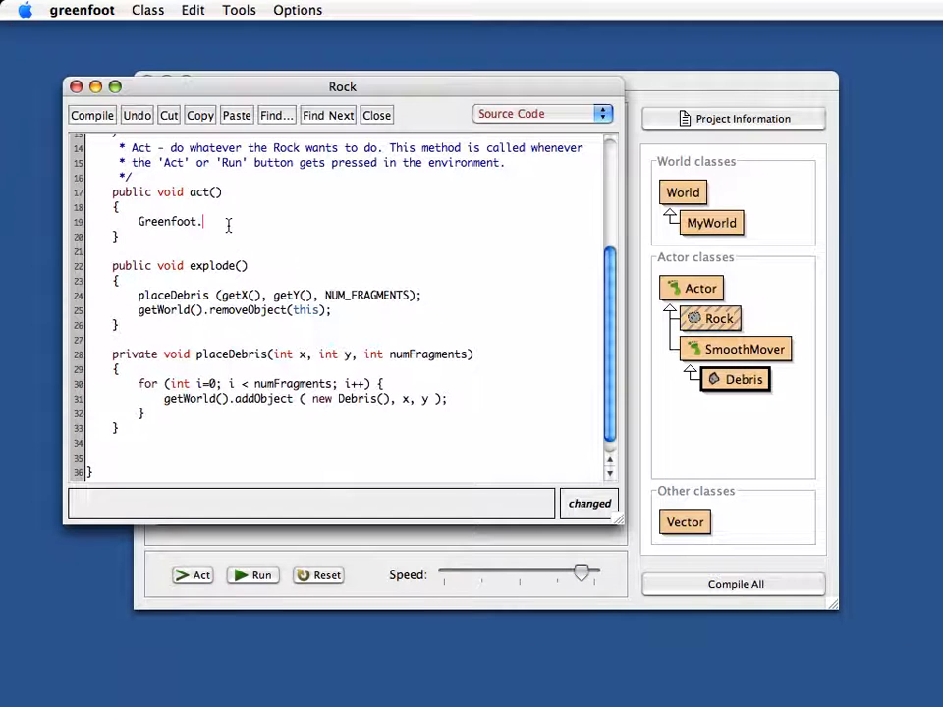
# Store Greenfoot.getKey() in String key and call explode() when key != null.
pyautogui.write('getK')
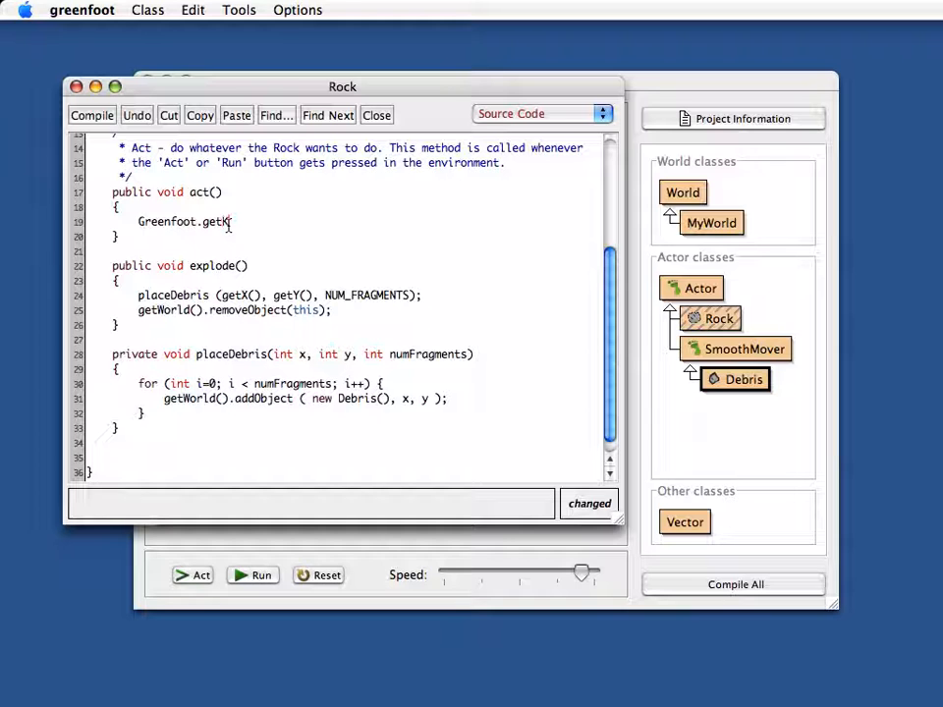
pyautogui.write('ey();')
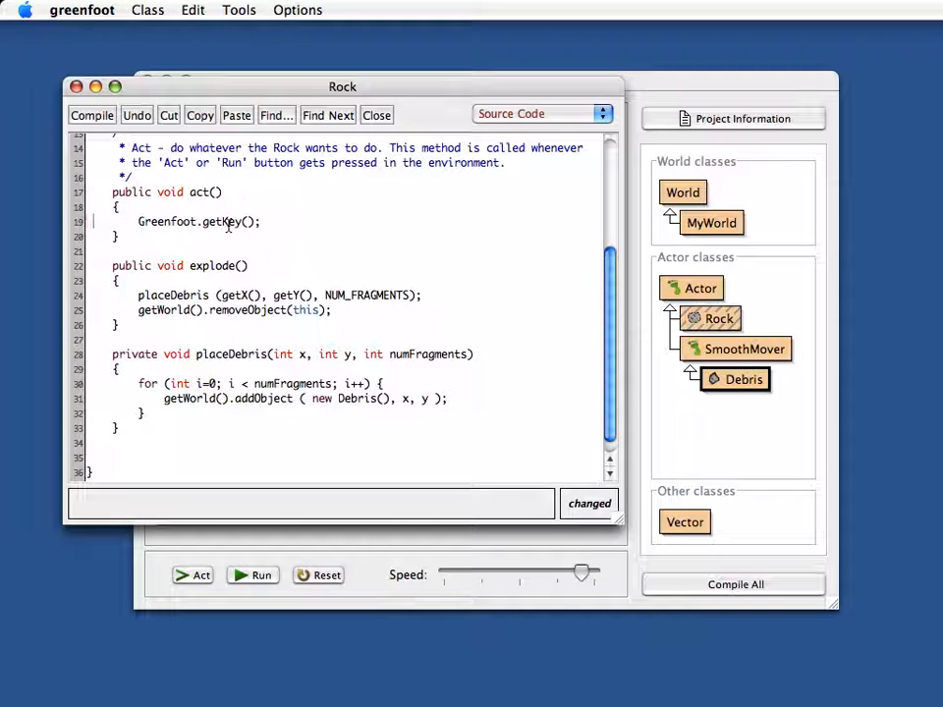
pyautogui.write('String key')
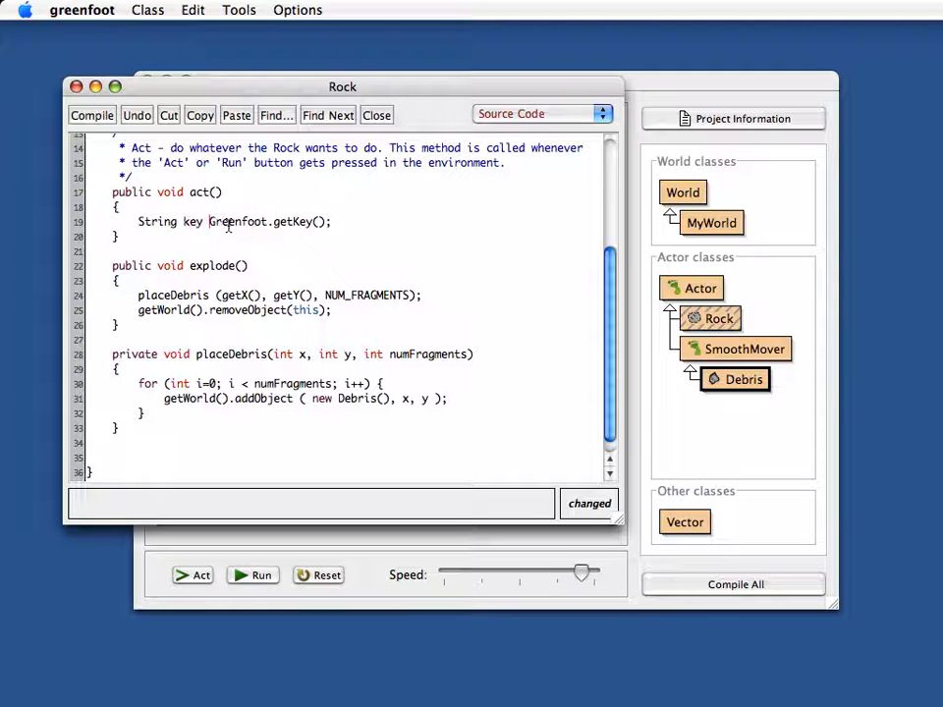
pyautogui.press('Return')
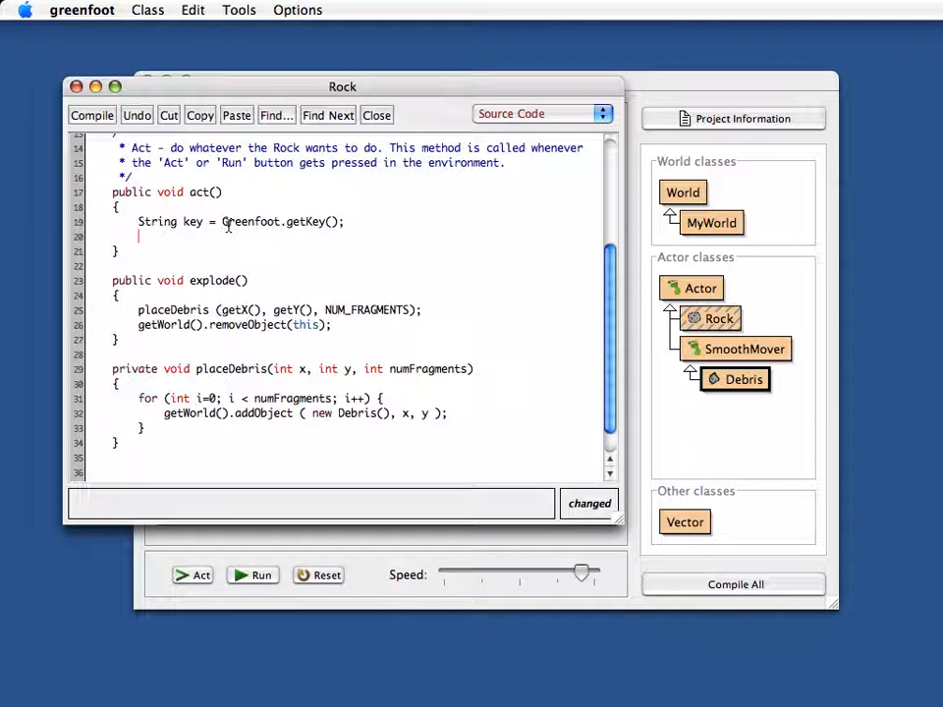
pyautogui.write('if(')
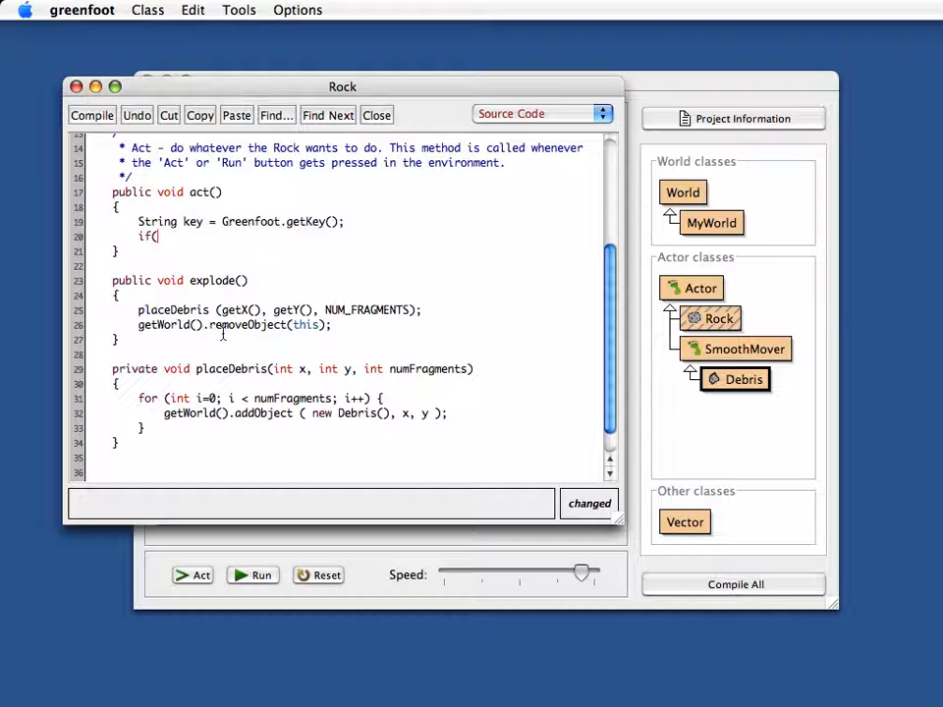
pyautogui.write('" "')
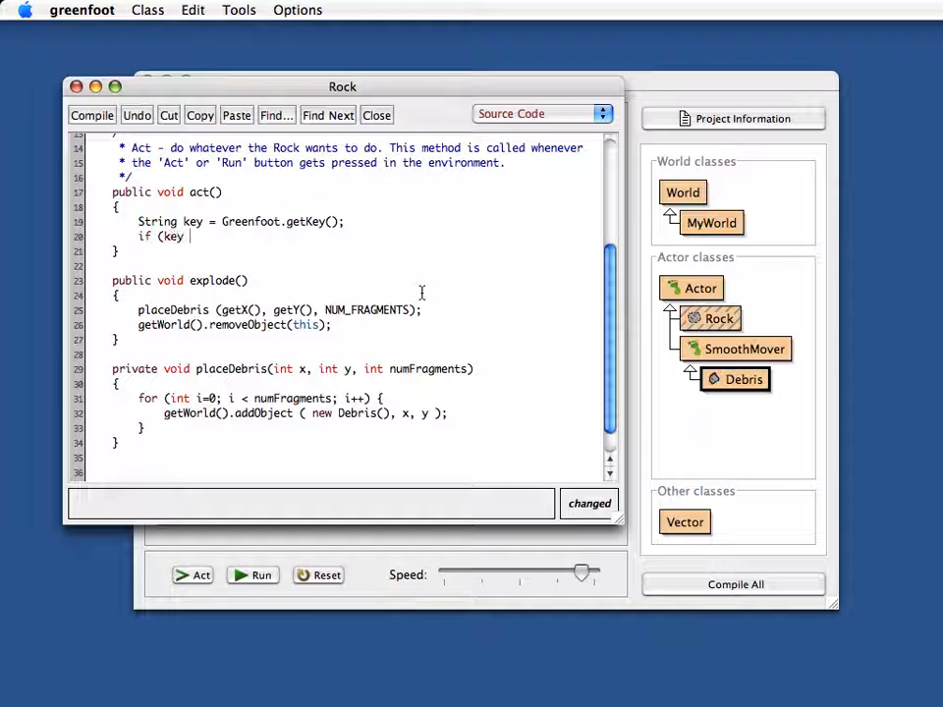
pyautogui.write('!= null) {')
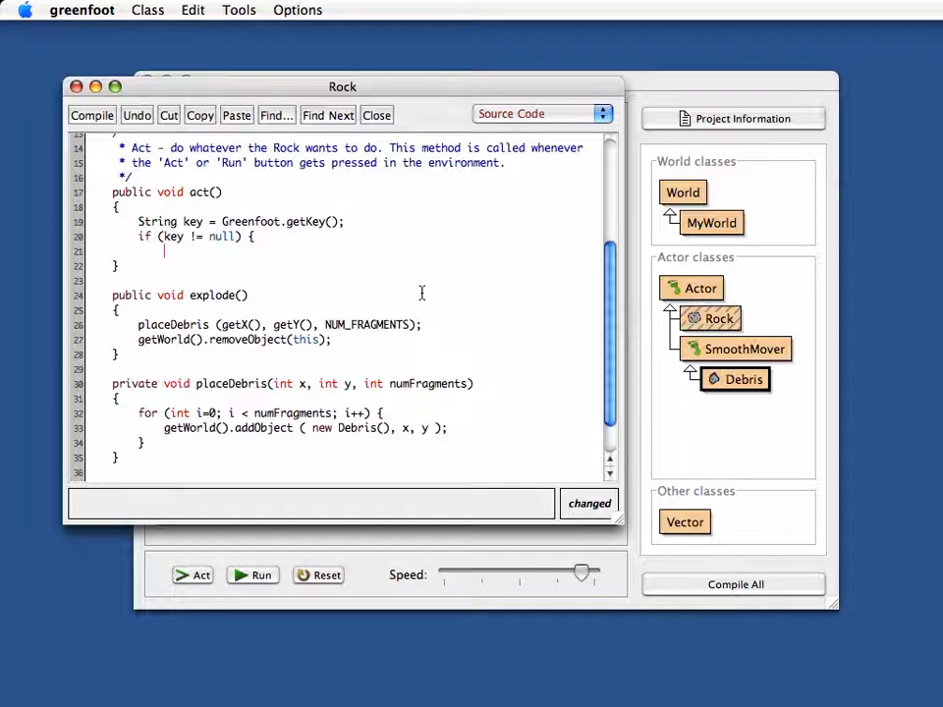
pyautogui.write('ec')
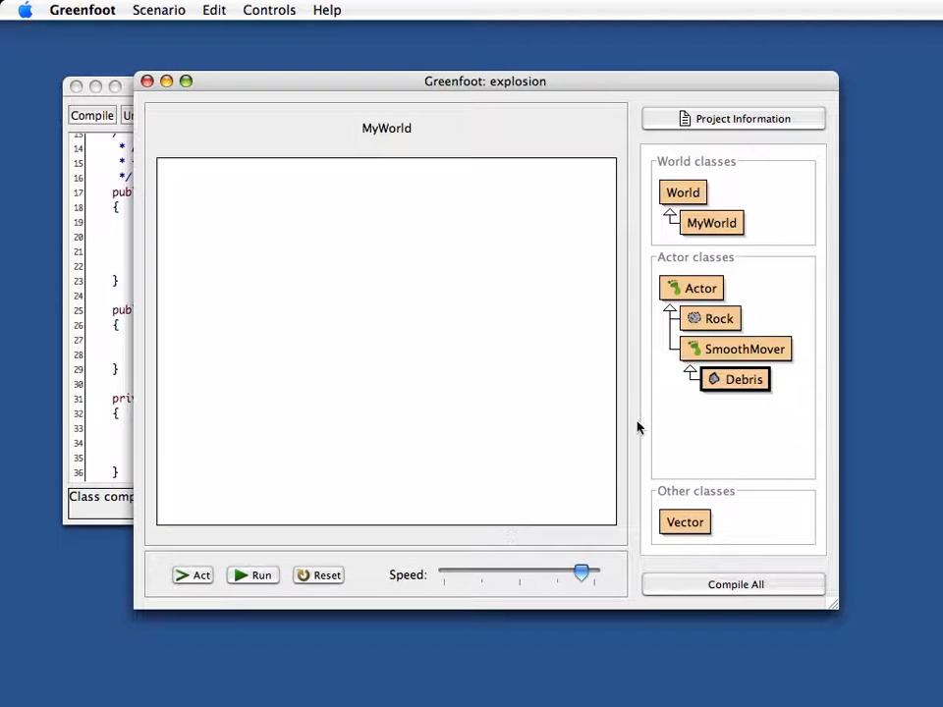
# Place rocks in the world and start the simulation running.
pyautogui.click(710, 317)
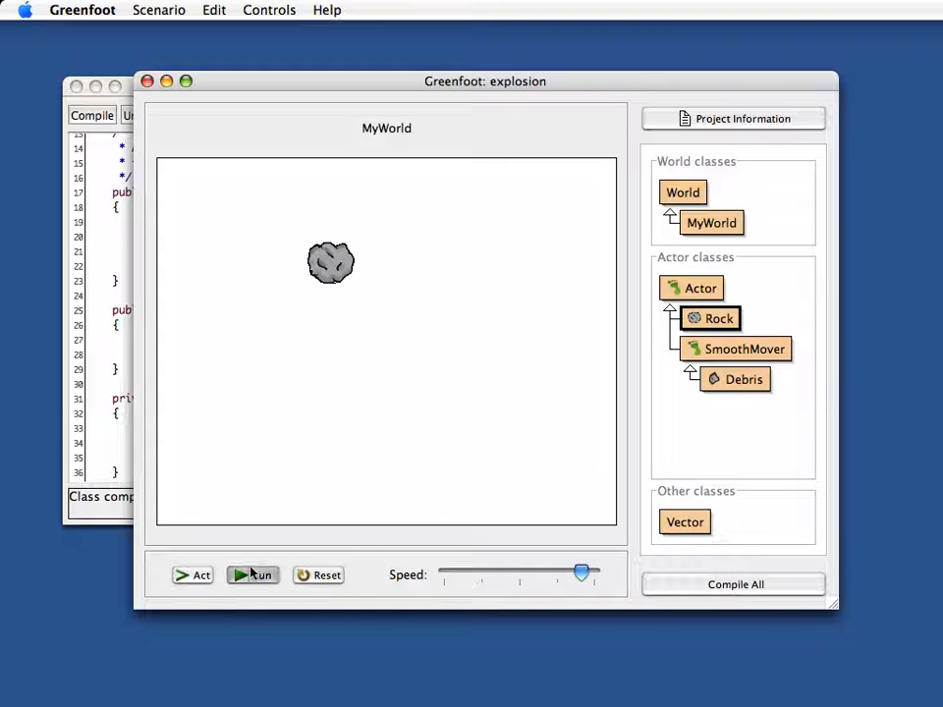
pyautogui.click(253, 575)
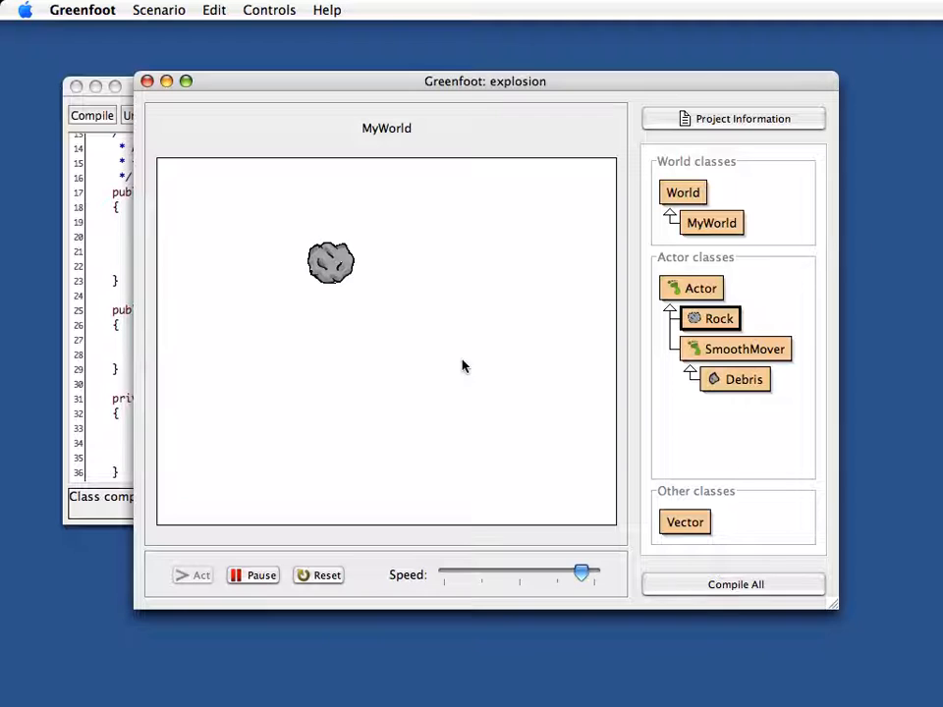
pyautogui.moveTo(455, 364)
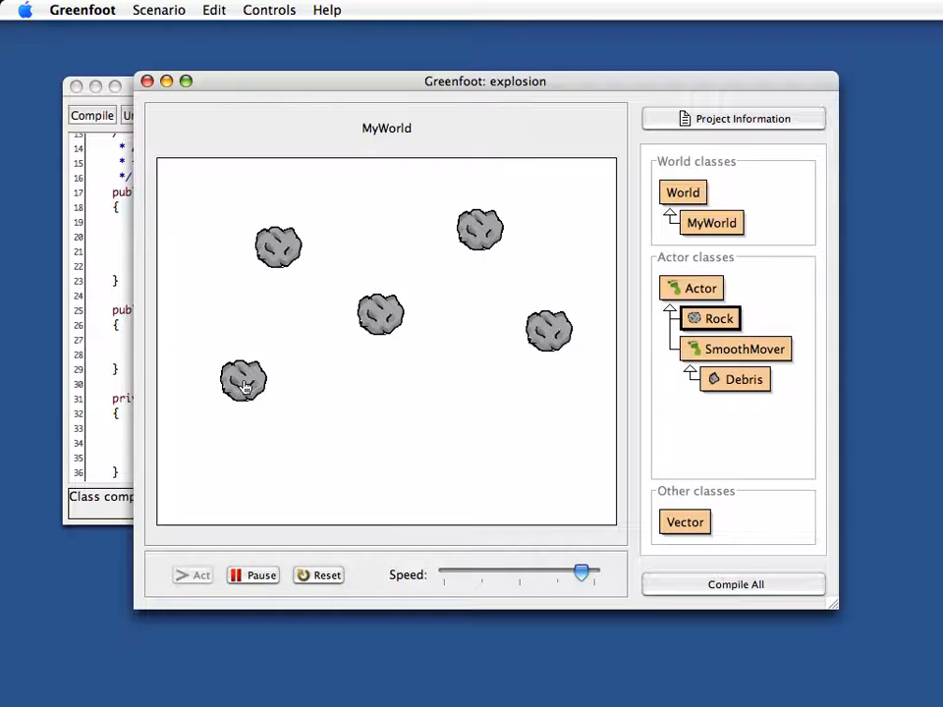
pyautogui.moveTo(643, 422)
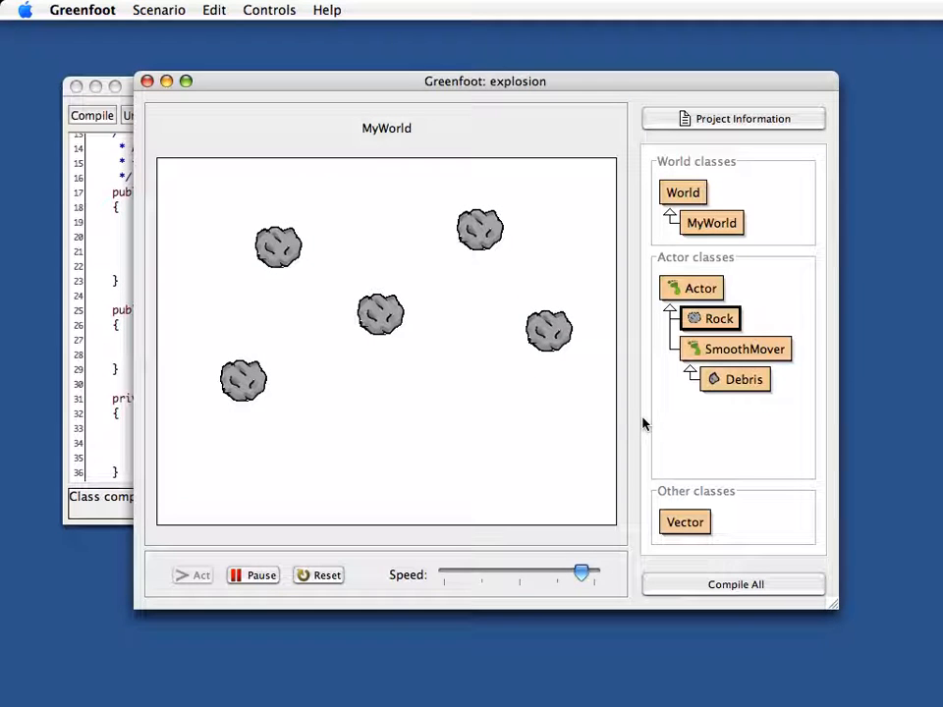
pyautogui.click(194, 575)
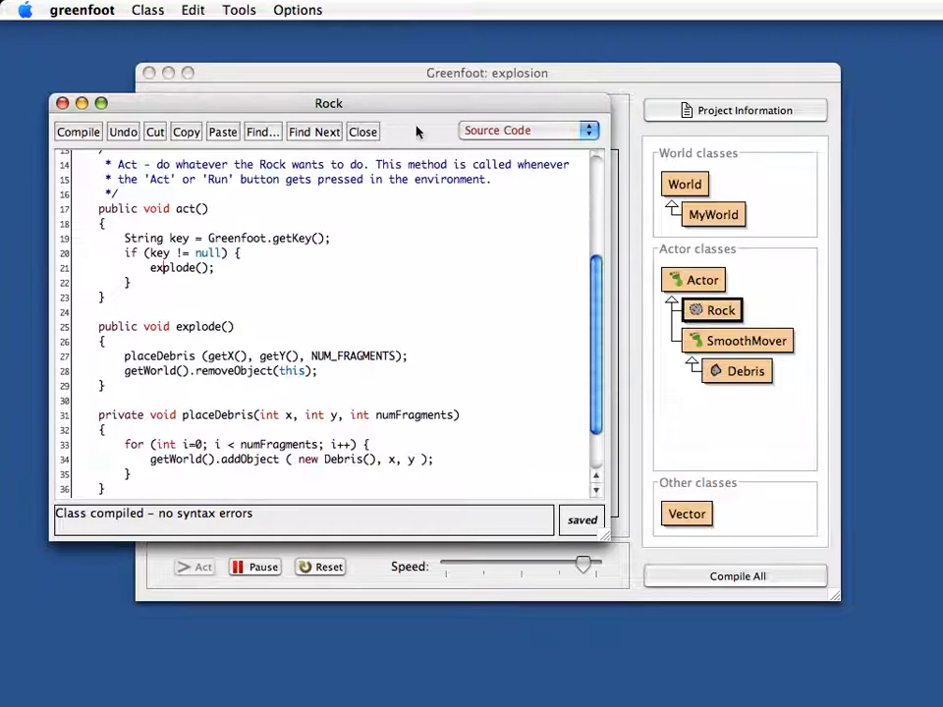
# Close Rock's editor, change Debris FORCE from 20 to 15, and run the world.
pyautogui.click(363, 132)
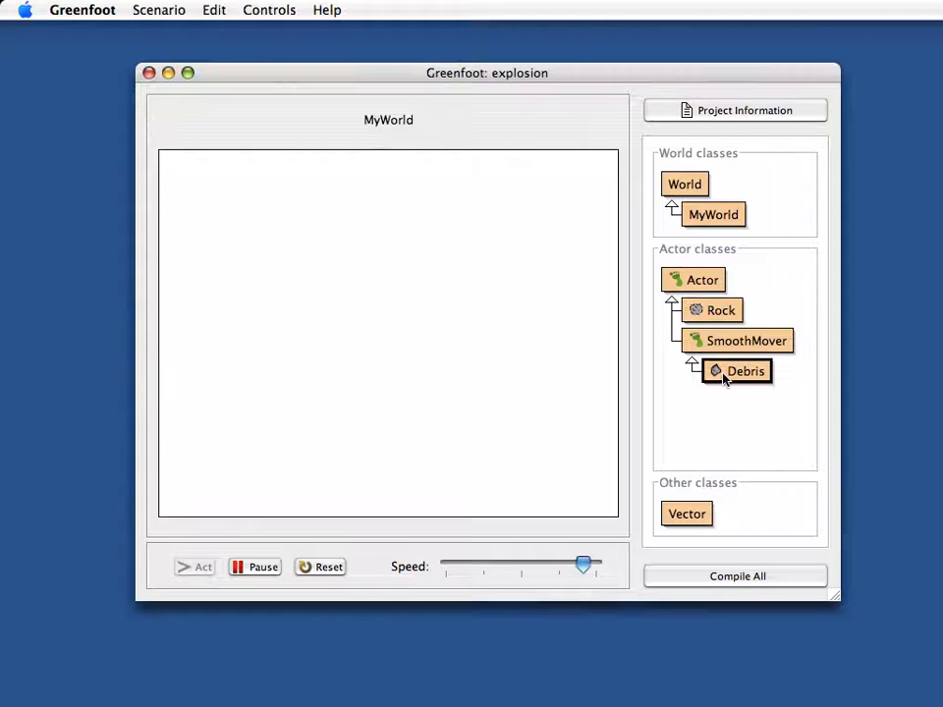
pyautogui.doubleClick(744, 371)
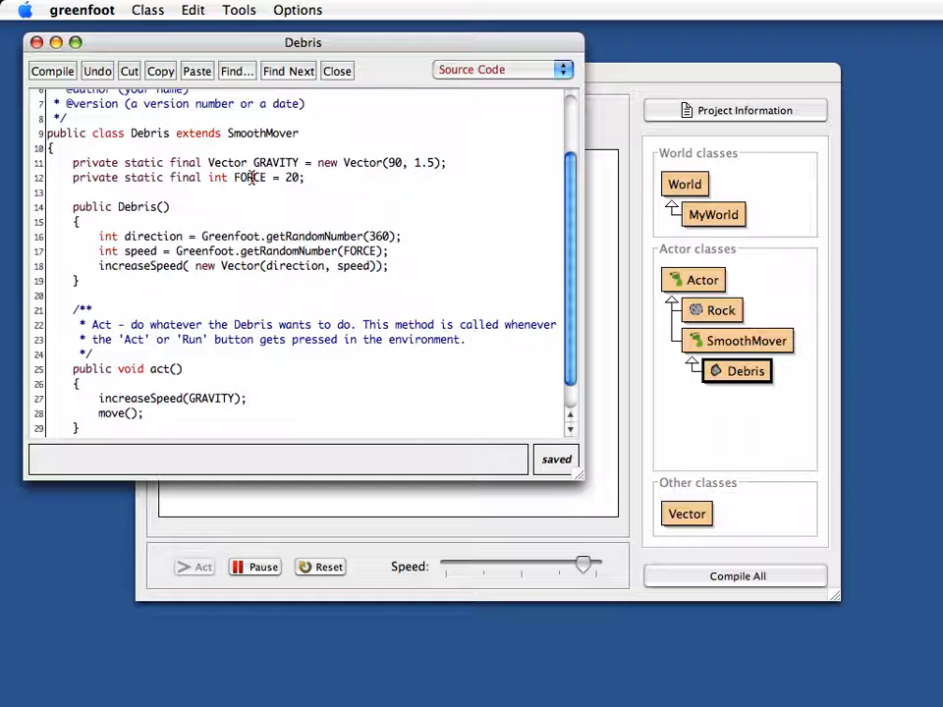
pyautogui.doubleClick(248, 177)
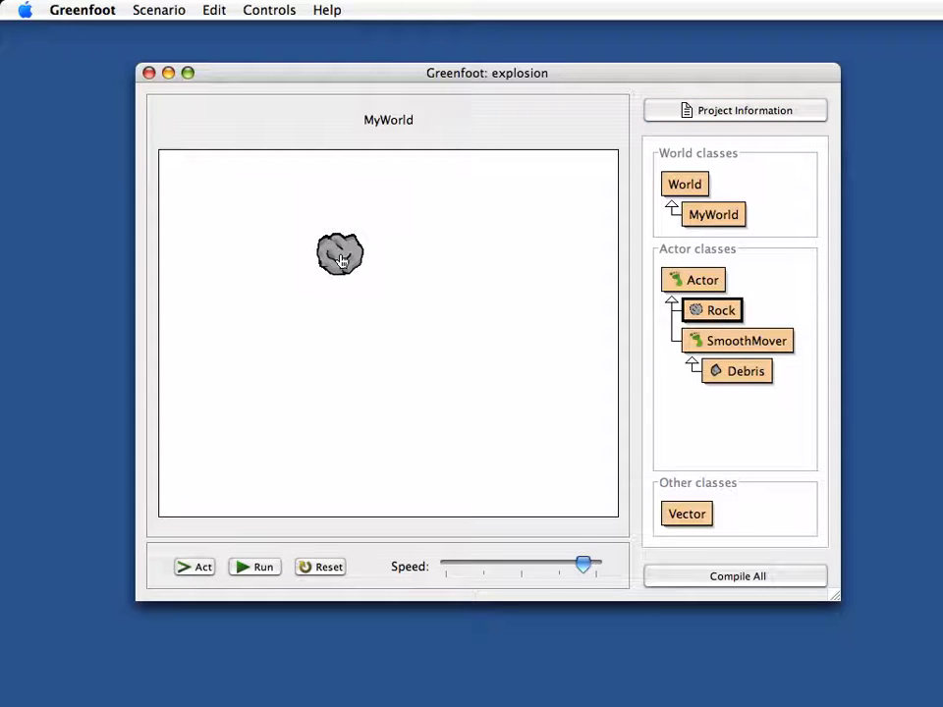
pyautogui.click(254, 567)
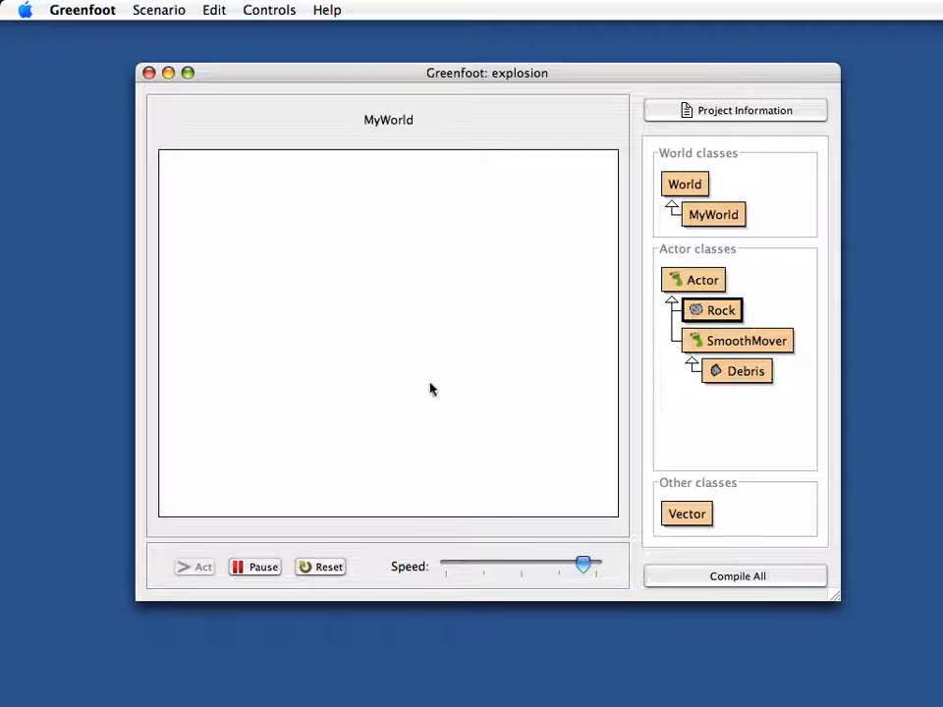
pyautogui.moveTo(740, 383)
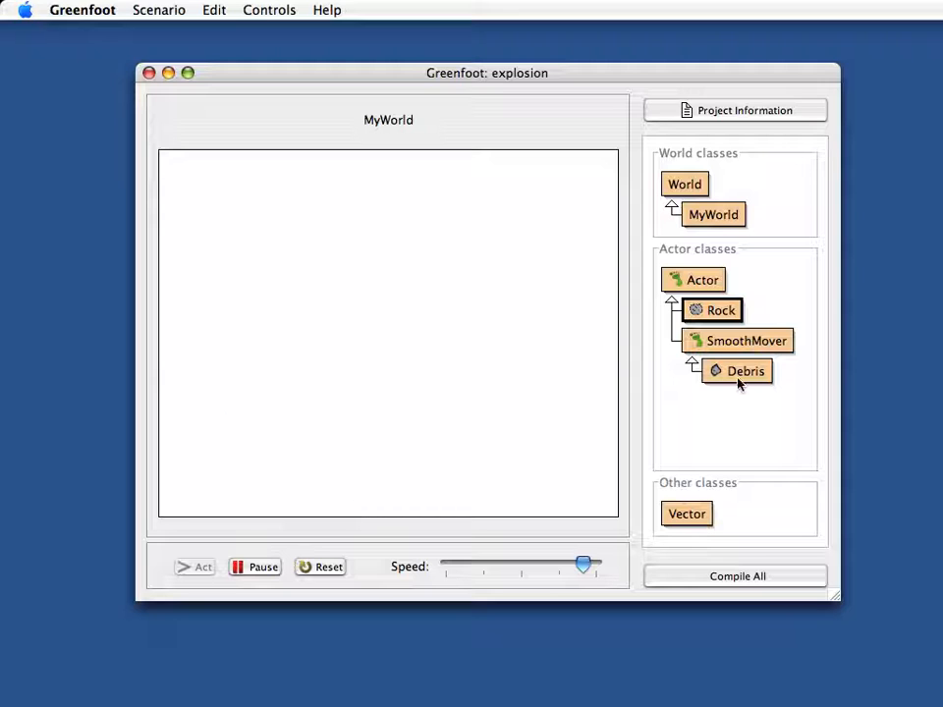
pyautogui.doubleClick(737, 371)
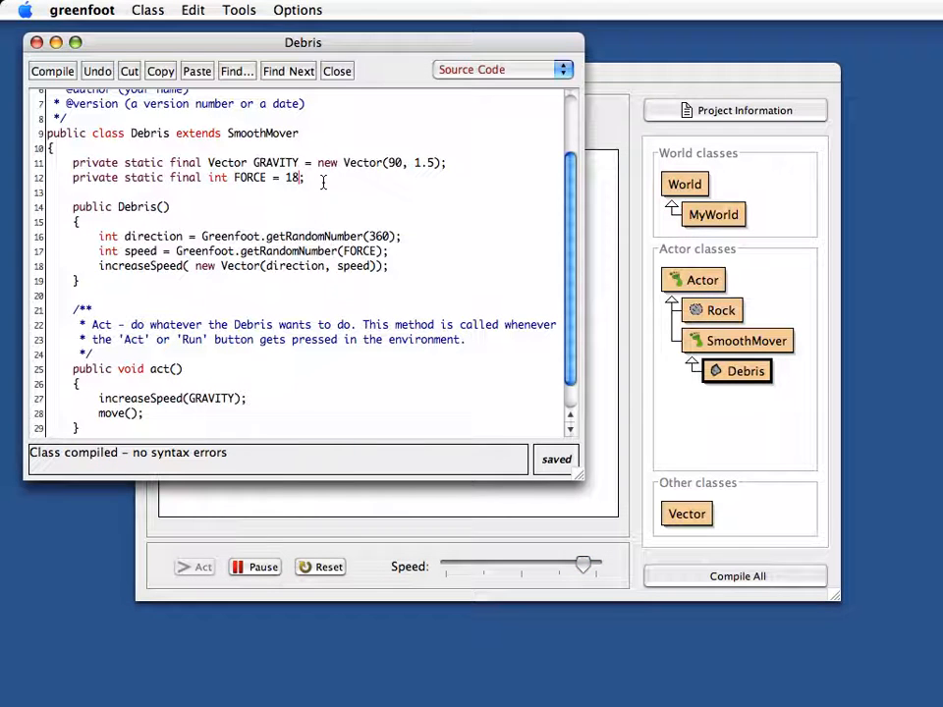
pyautogui.write('15')
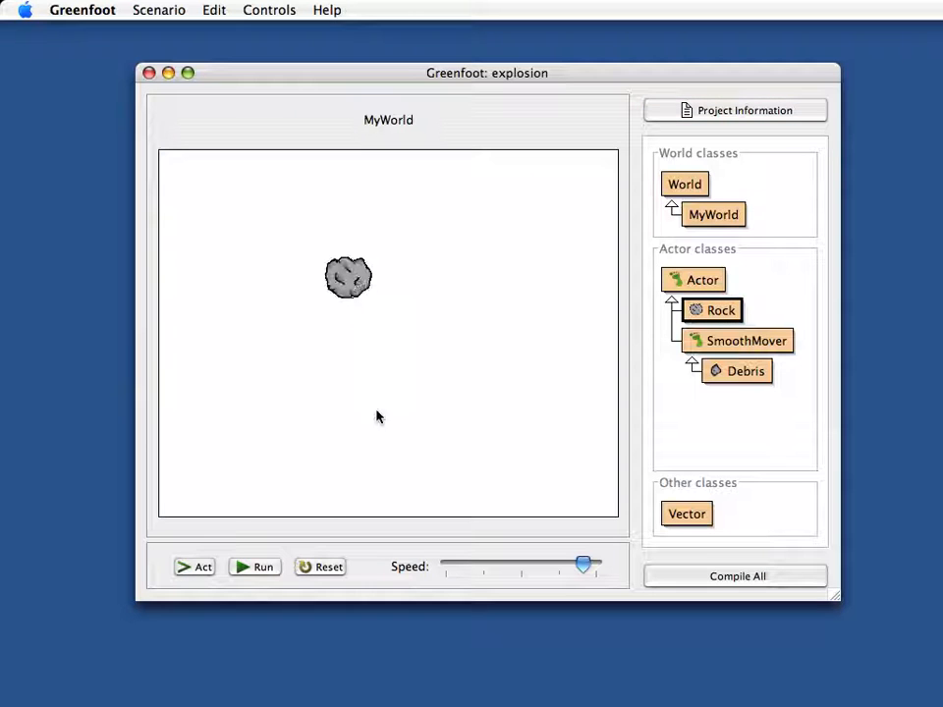
pyautogui.click(255, 567)
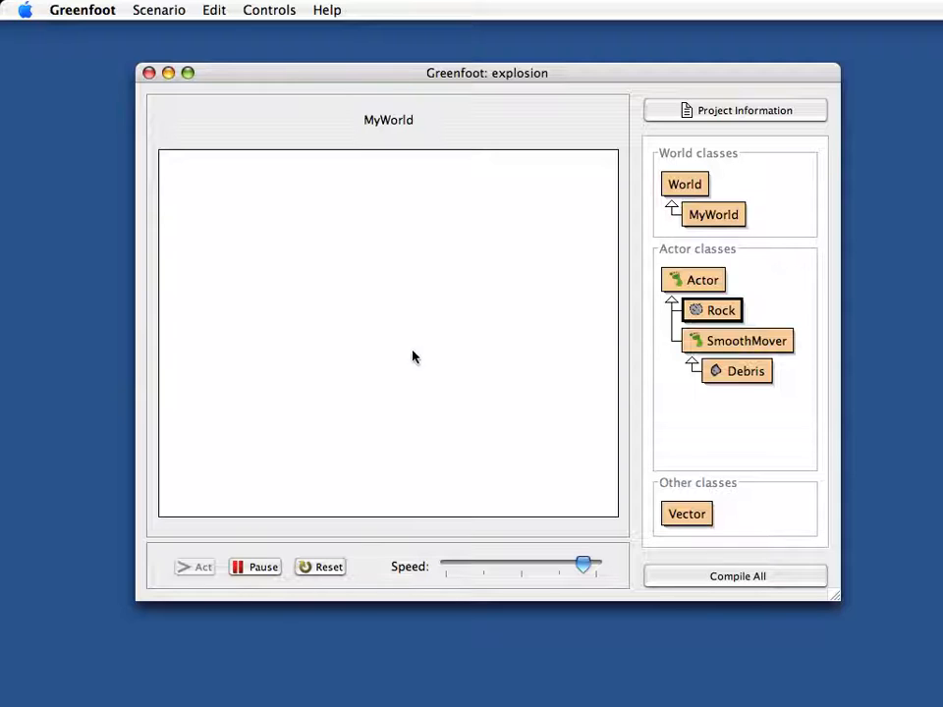
pyautogui.moveTo(682, 299)
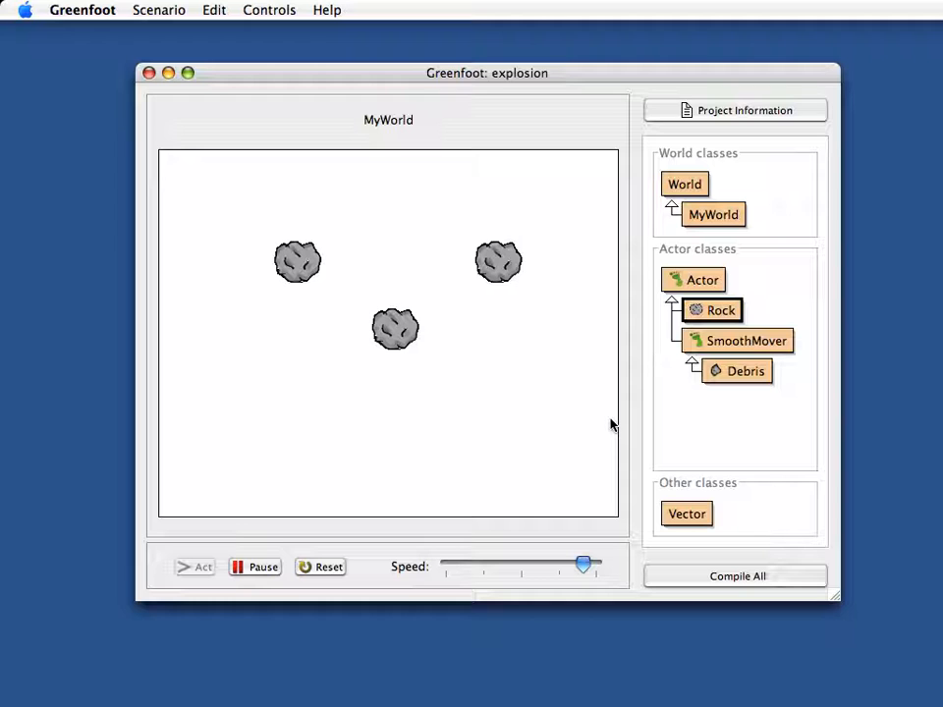
pyautogui.moveTo(617, 422)
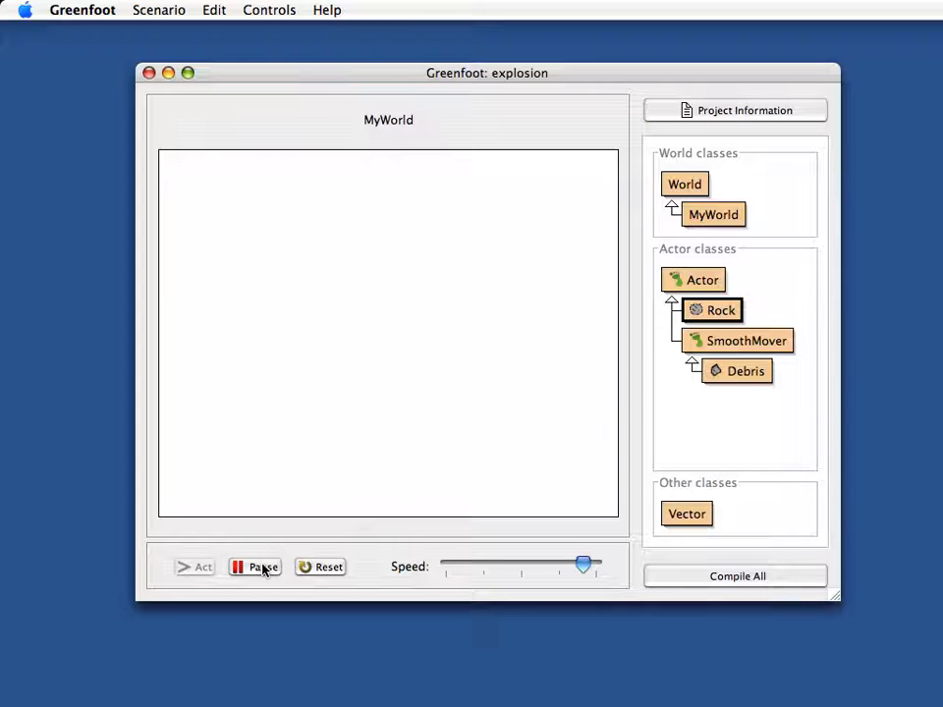
# Pause the simulation once the rocks have exploded away.
pyautogui.click(255, 567)
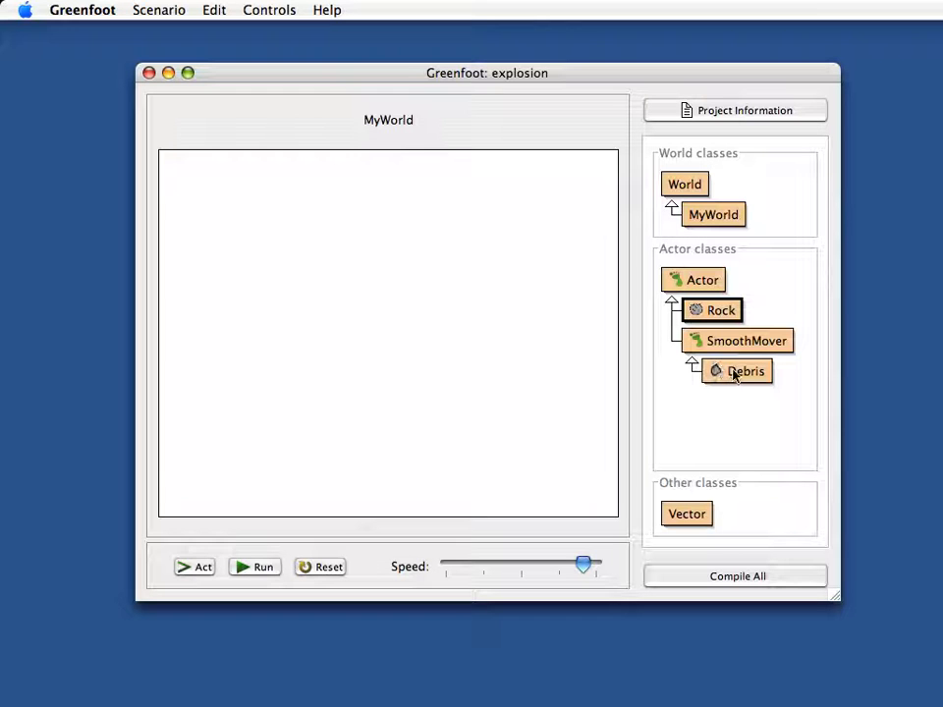
# Add a '// random image size' comment and GreenfootImage img = getImage() to Debris.
pyautogui.doubleClick(746, 370)
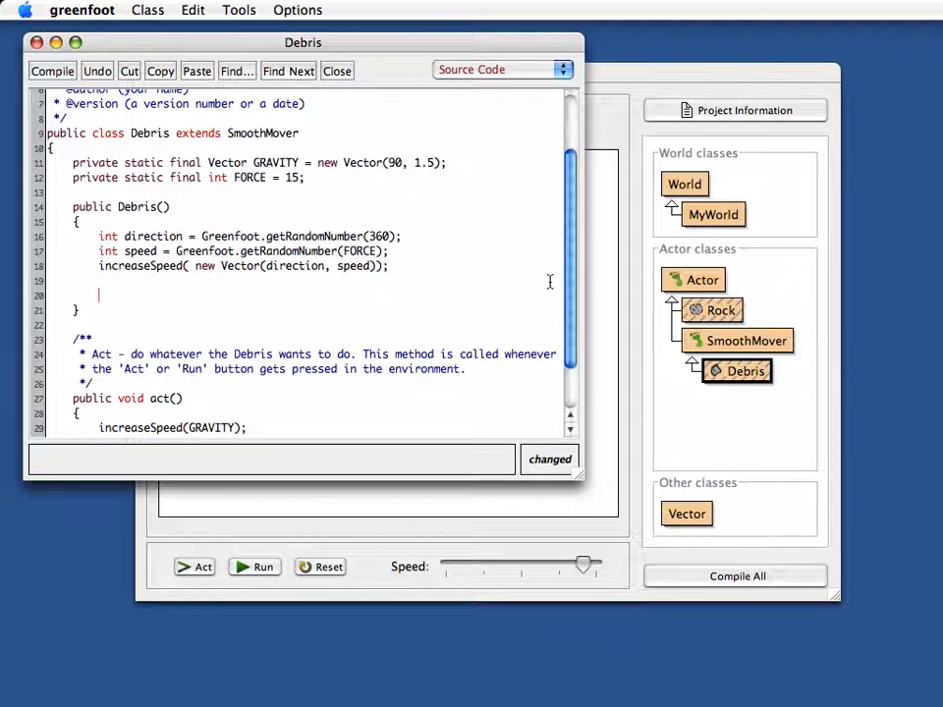
pyautogui.write('//')
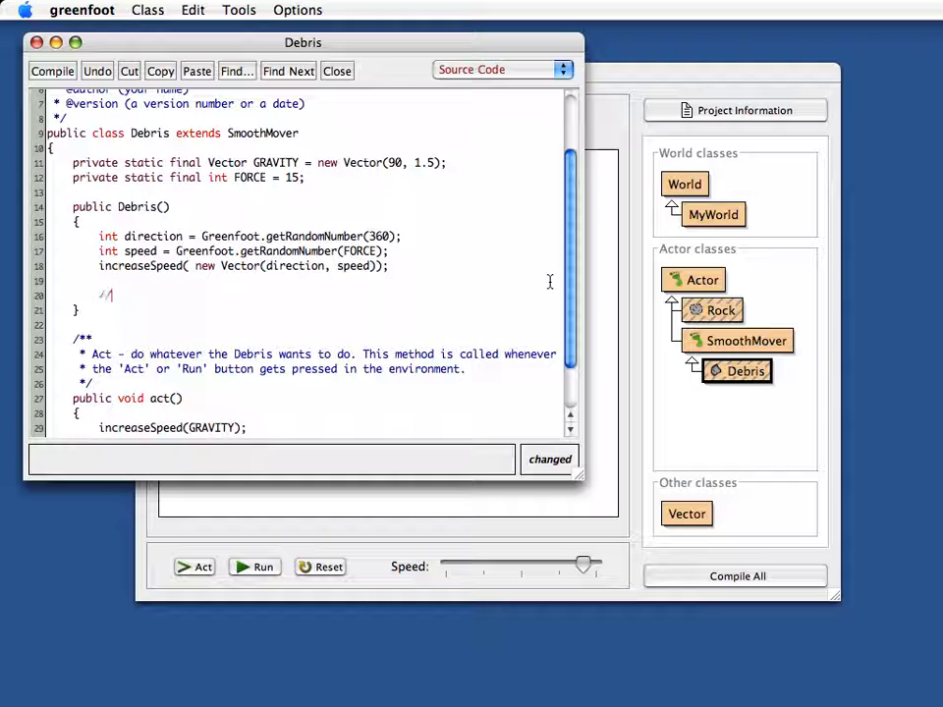
pyautogui.write('random')
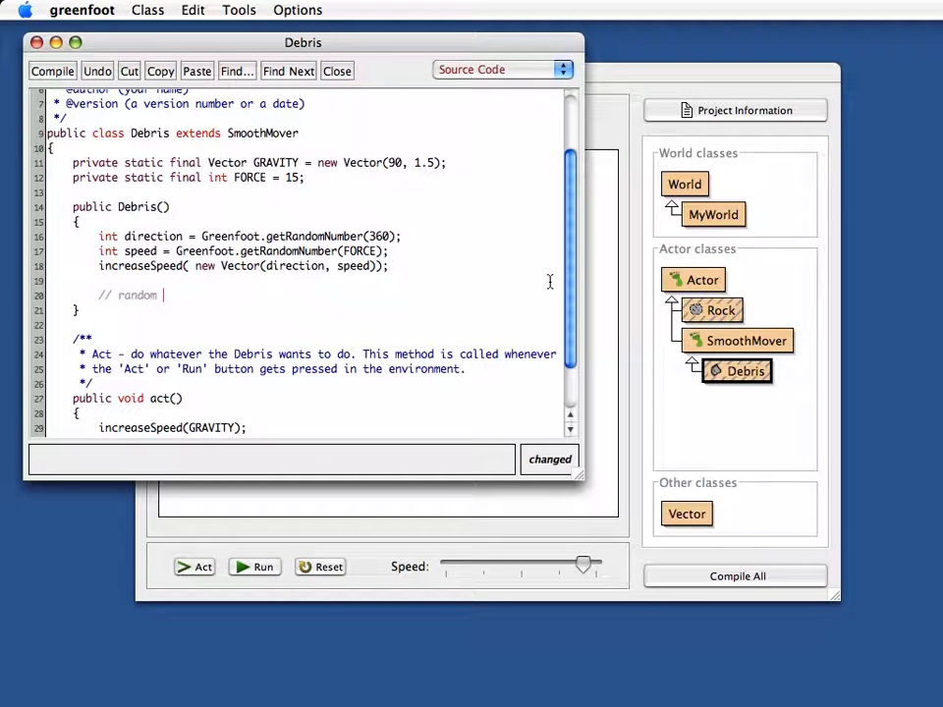
pyautogui.write('image size')
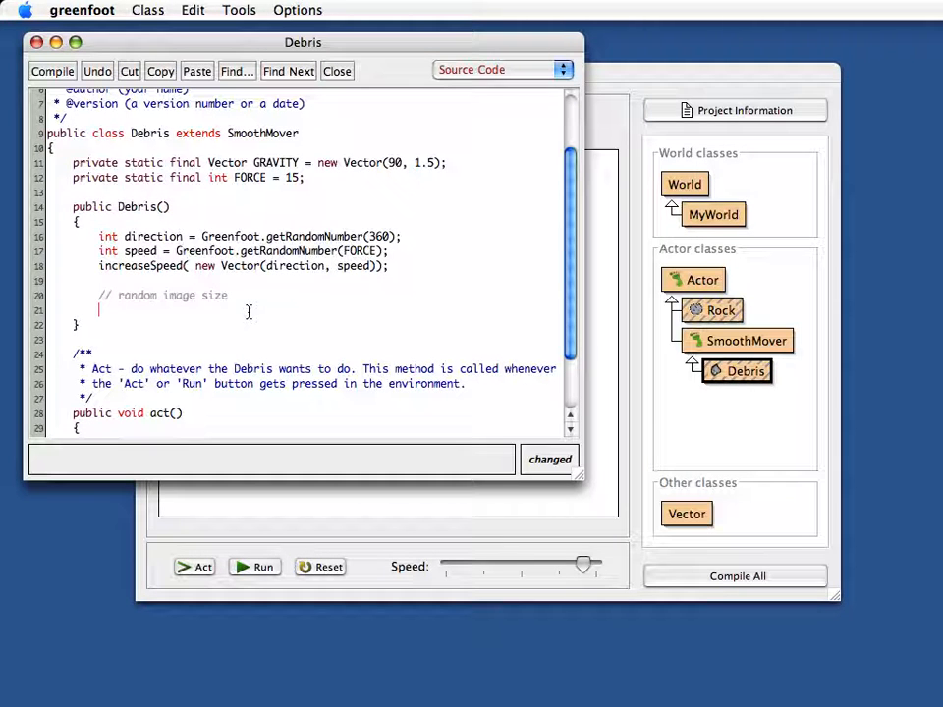
pyautogui.write('getImage')
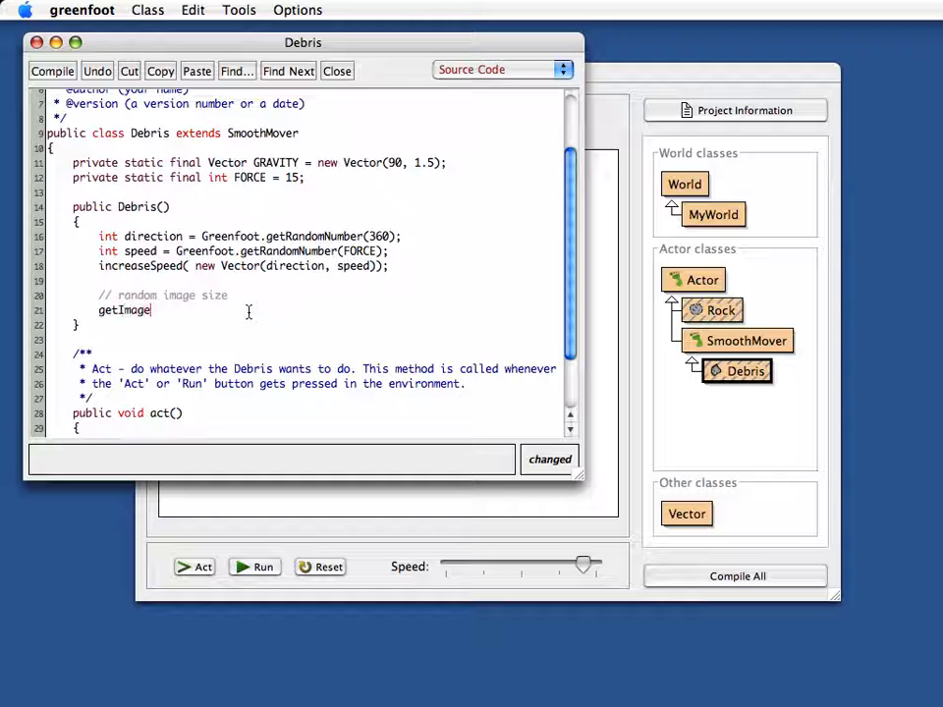
pyautogui.write('();')
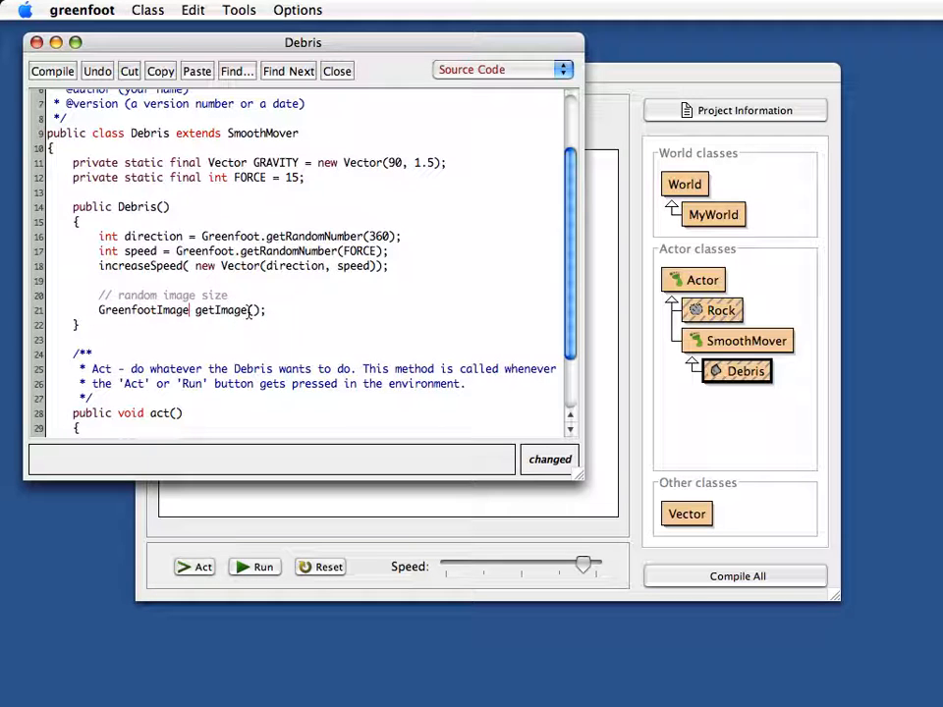
pyautogui.write('img')
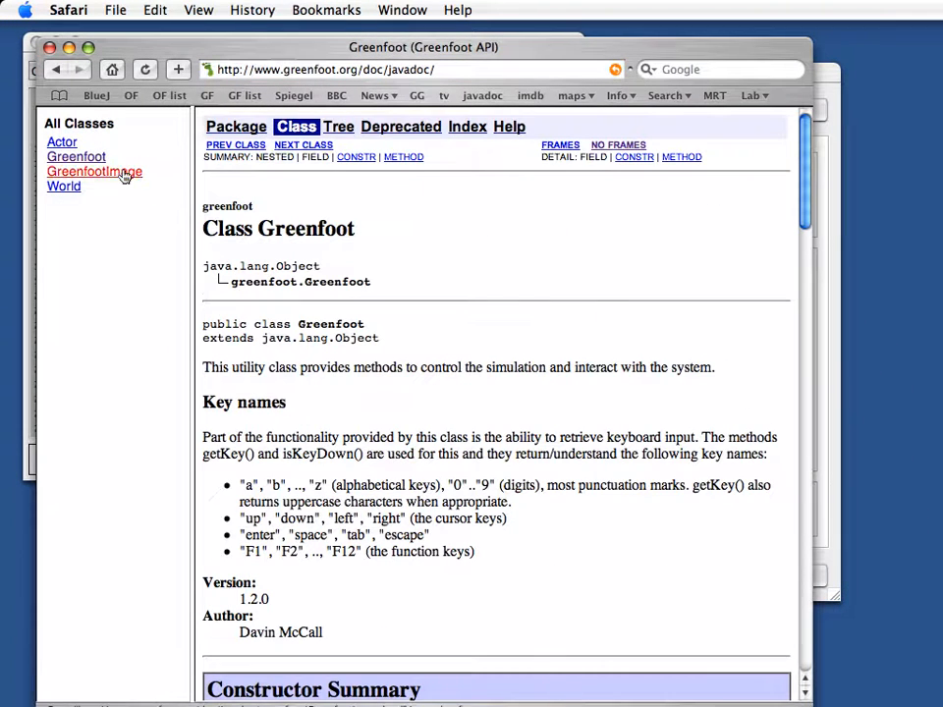
# Browse the GreenfootImage docs and select the scale method's signature.
pyautogui.click(94, 171)
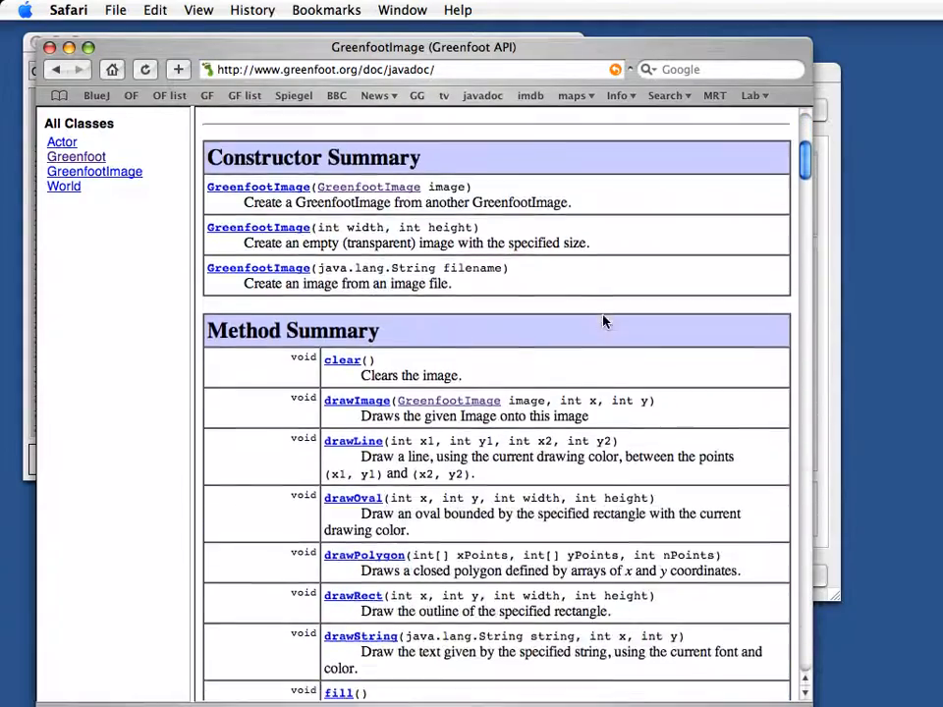
pyautogui.scroll(-3)
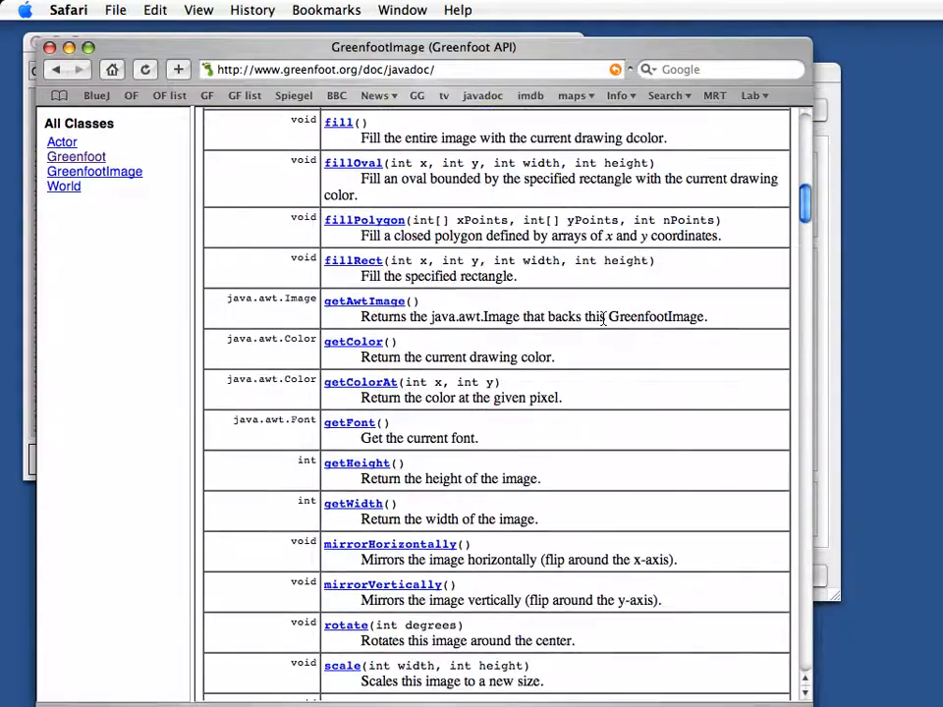
pyautogui.scroll(-3)
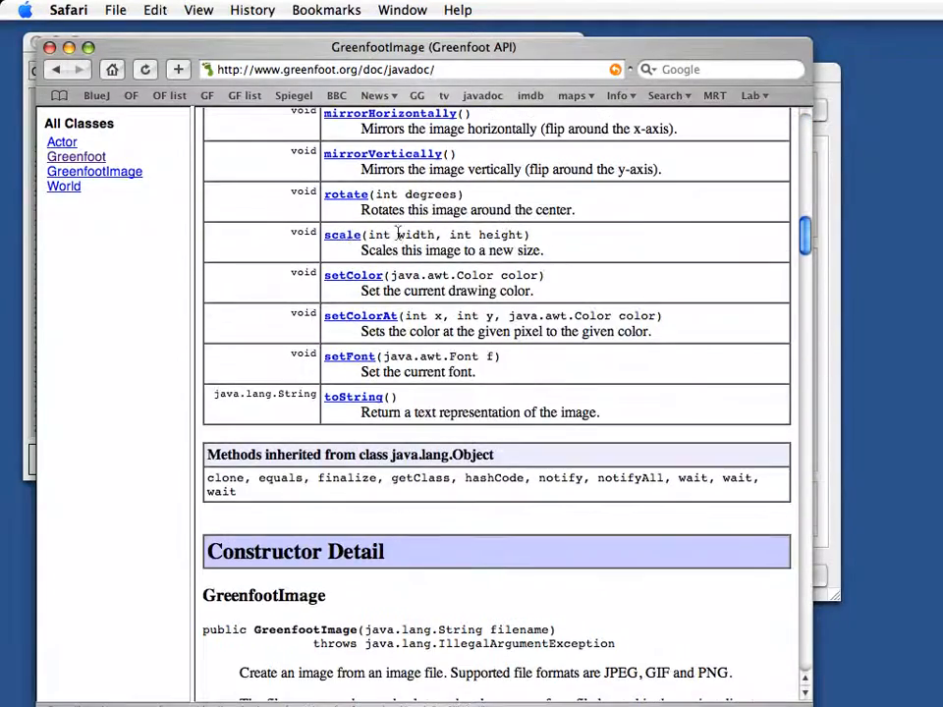
pyautogui.tripleClick(343, 235)
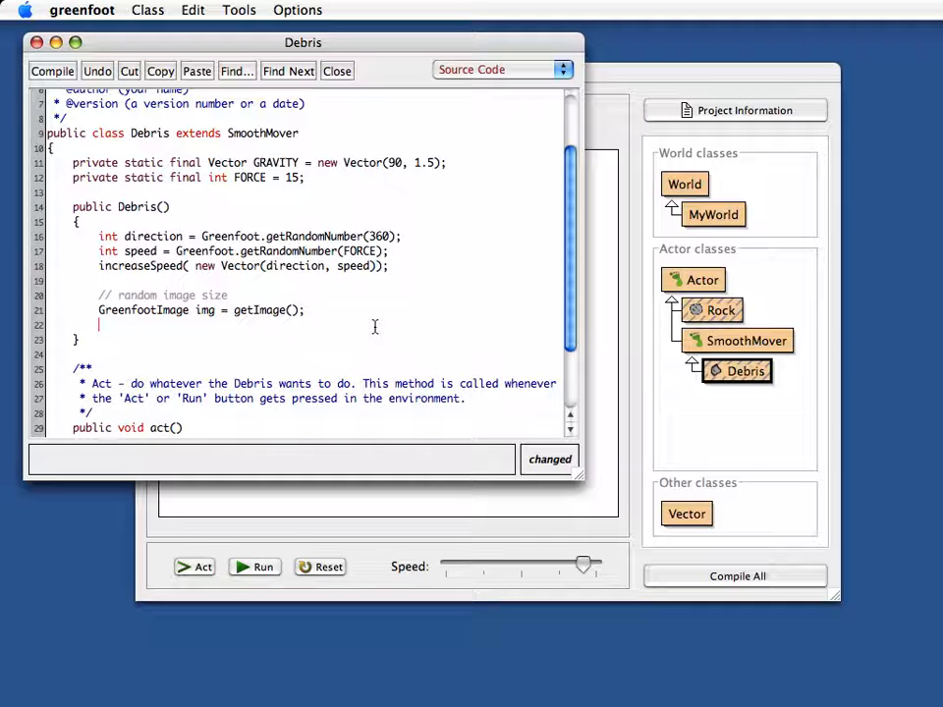
# Declare int width and height, each Greenfoot.getRandomNumber(30).
pyautogui.write('int')
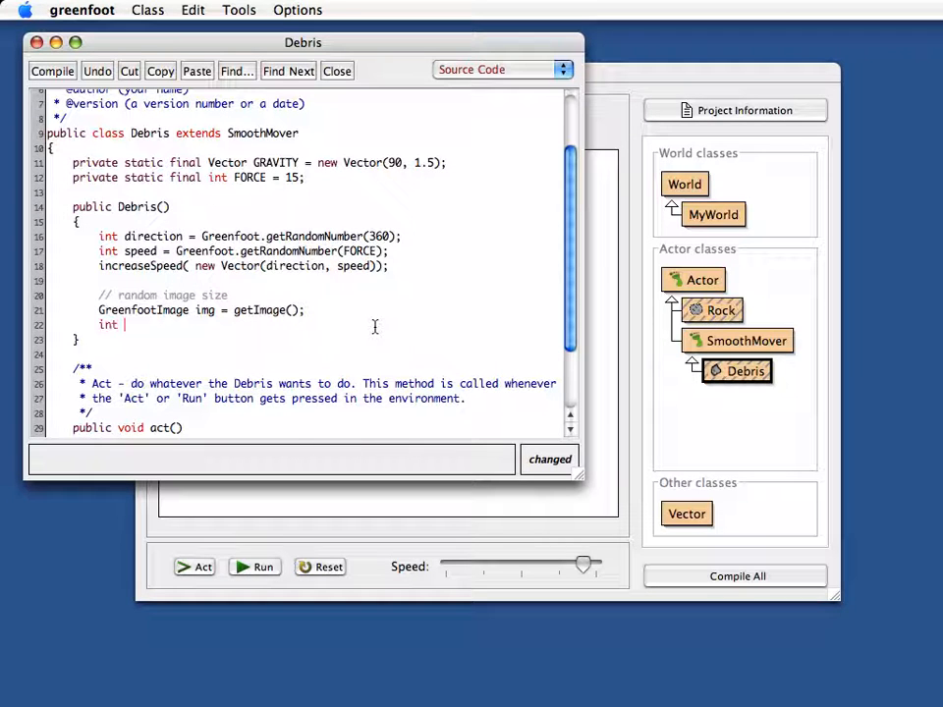
pyautogui.write('width')
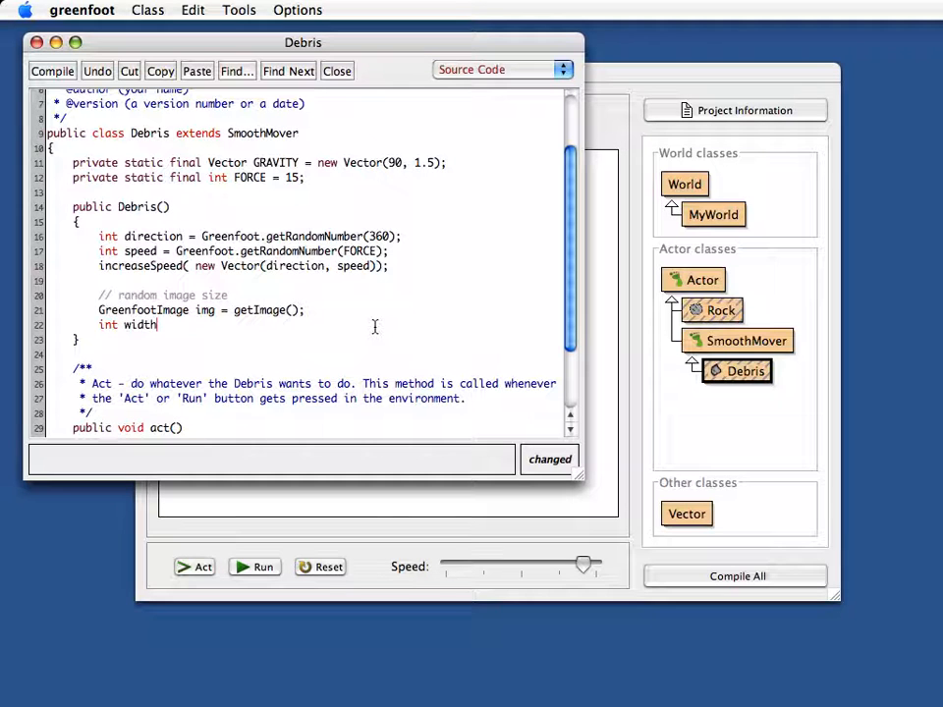
pyautogui.write('=')
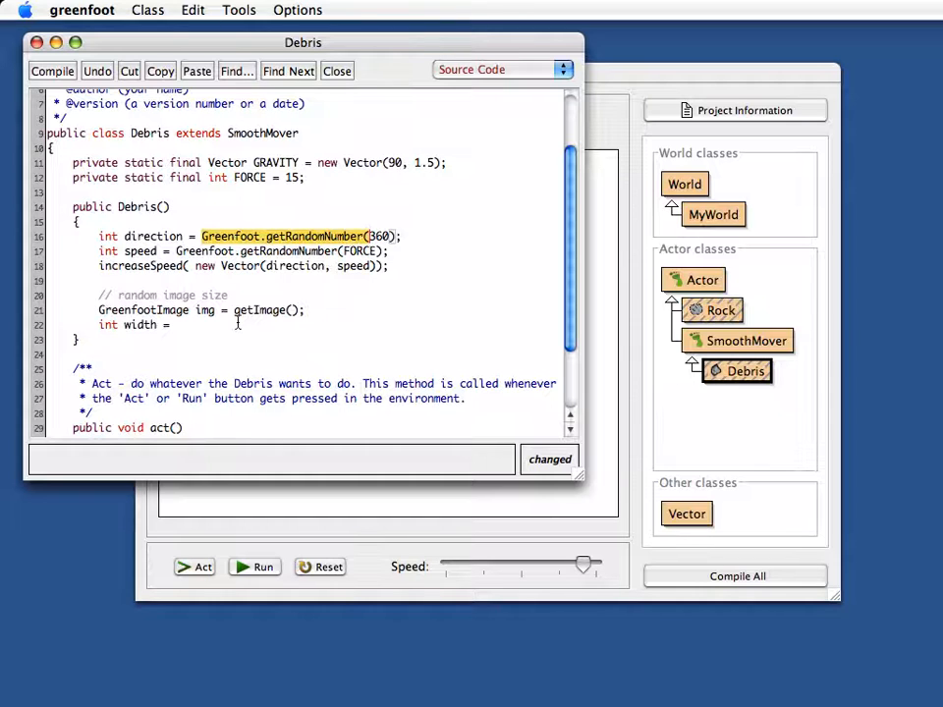
pyautogui.write('Greenfoot.getRandomNumber(')
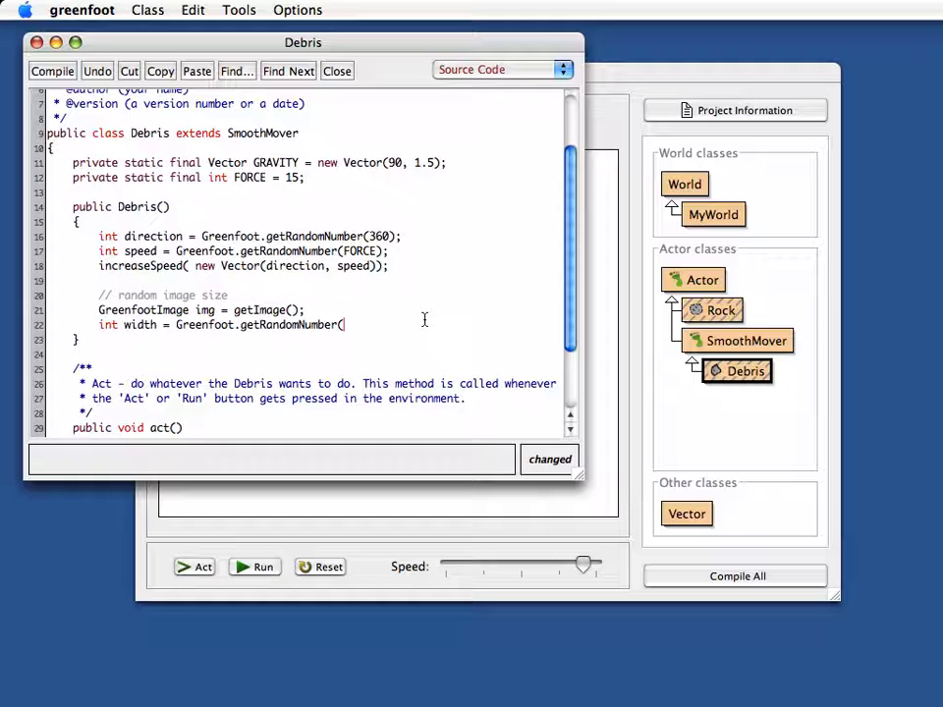
pyautogui.write('30)')
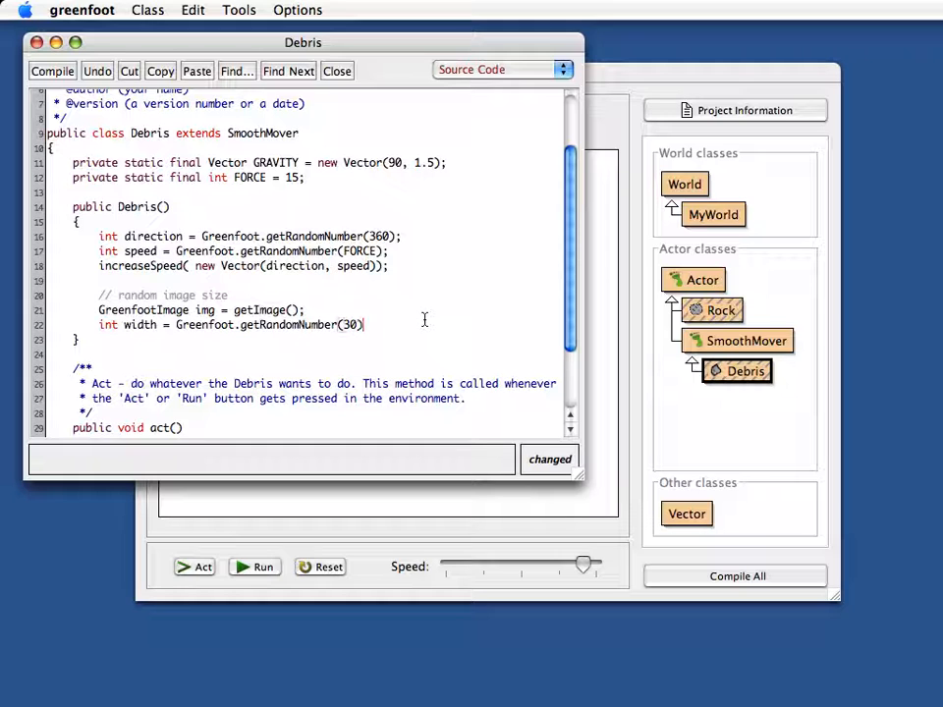
pyautogui.write(';')
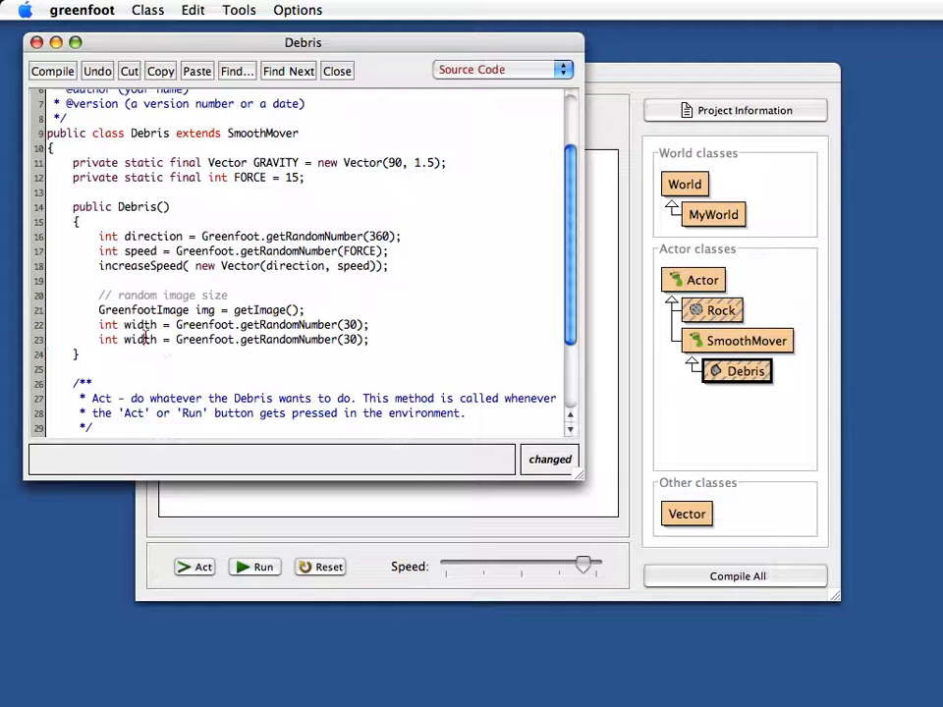
pyautogui.write('height')
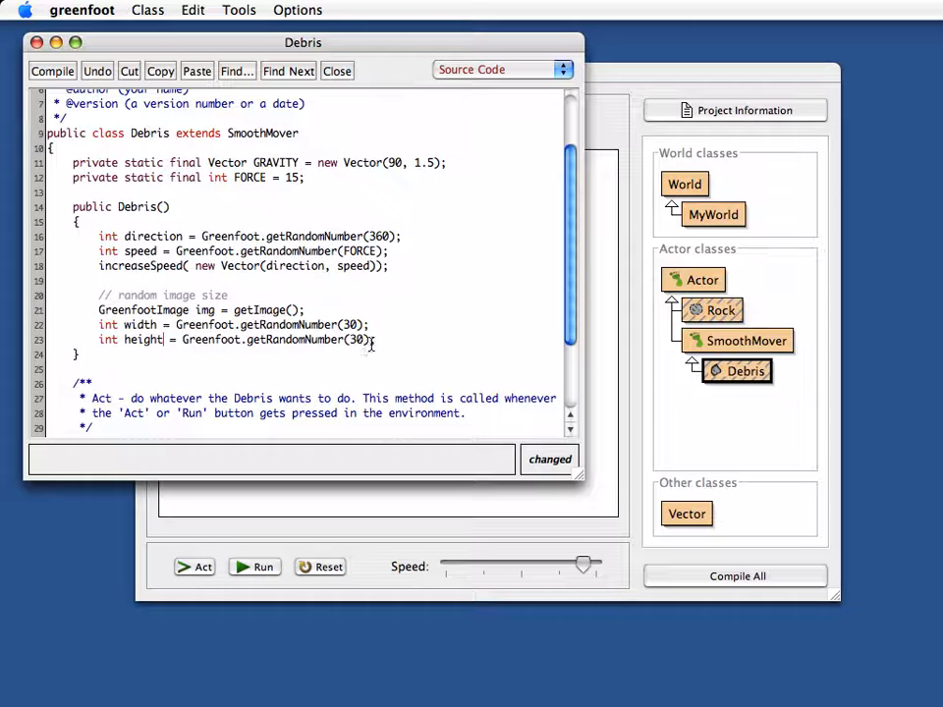
pyautogui.write(';')
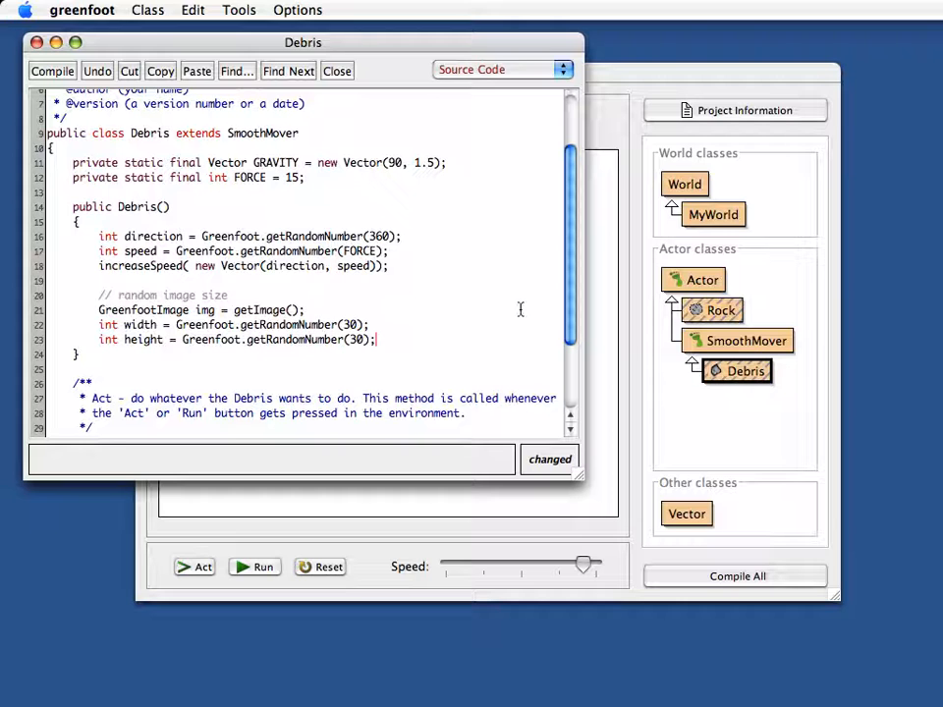
# Scale the Debris image with img.scale(width, height).
pyautogui.write('img.scale')
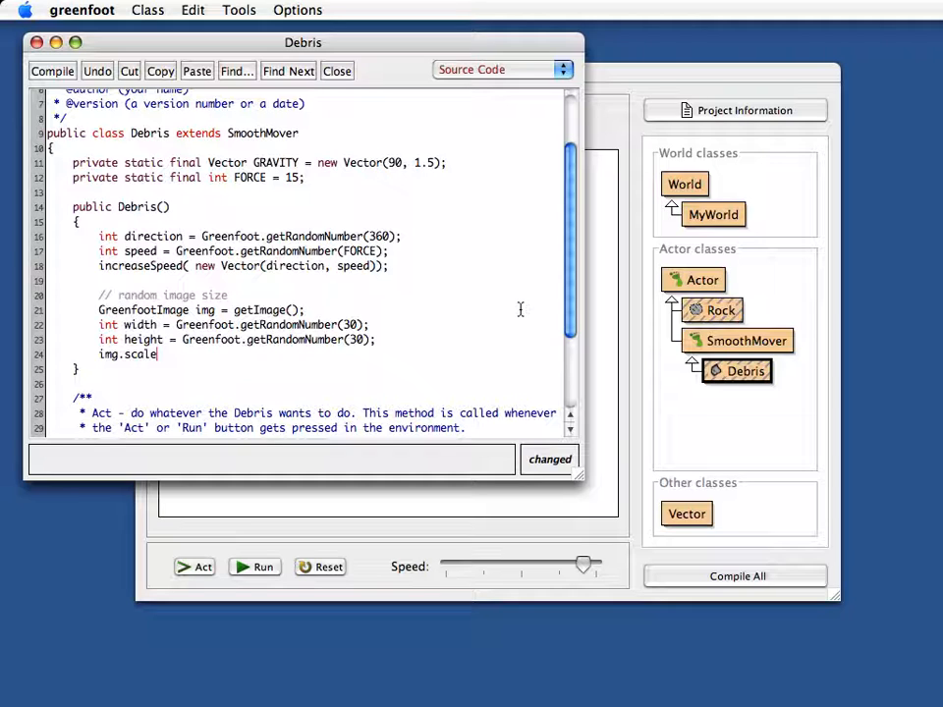
pyautogui.write('(')
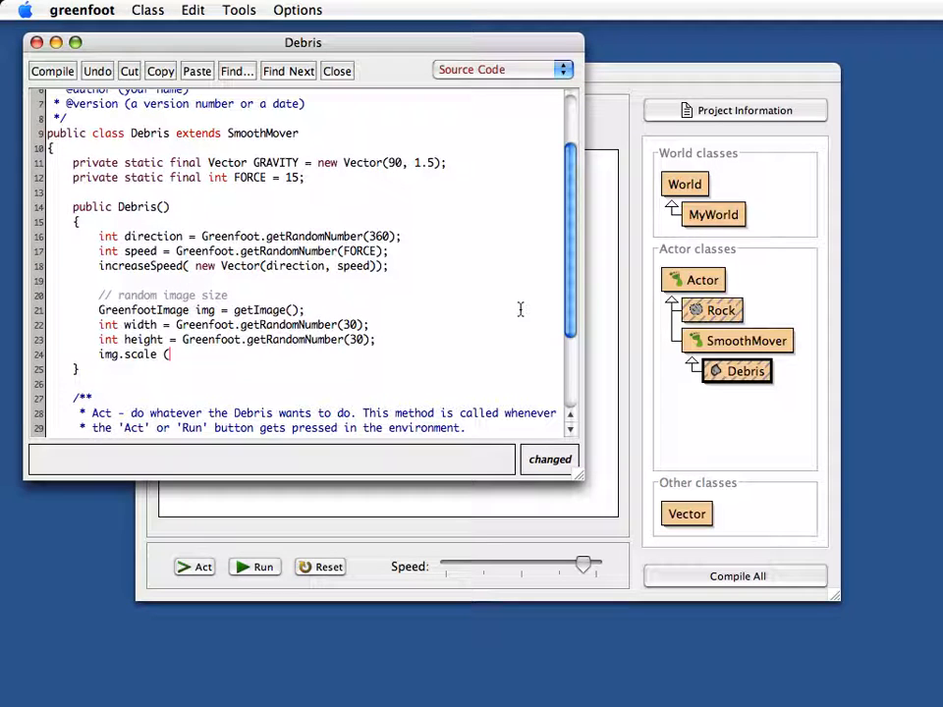
pyautogui.write('width, hei')
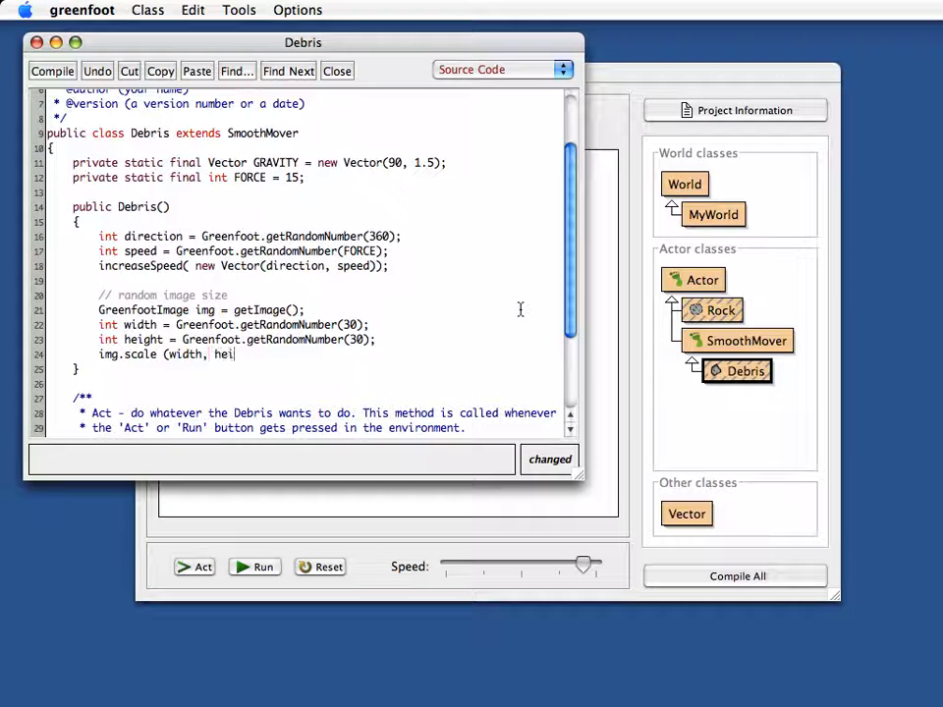
pyautogui.write('ght);')
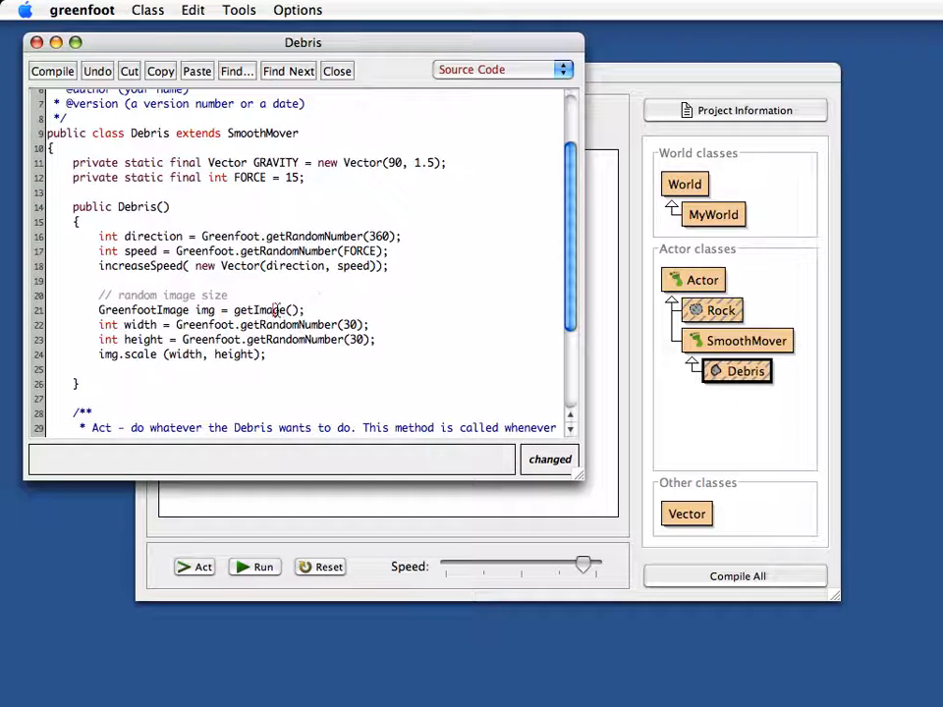
pyautogui.doubleClick(262, 309)
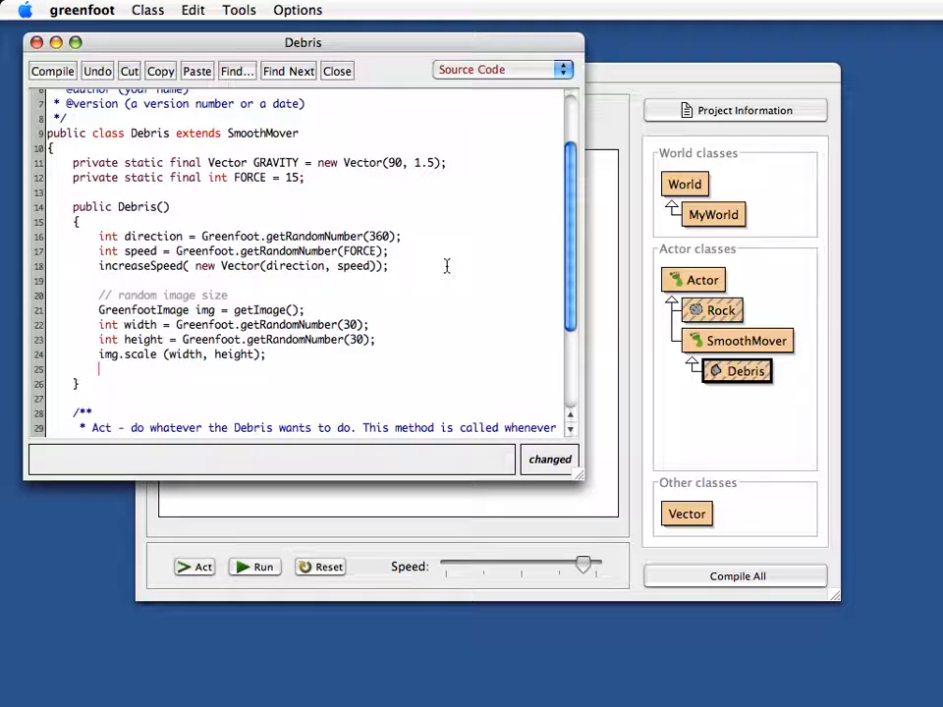
# Add setRotation(Greenfoot.getRandomNumber(360)); below img.scale in the Debris constructor.
pyautogui.write('s')
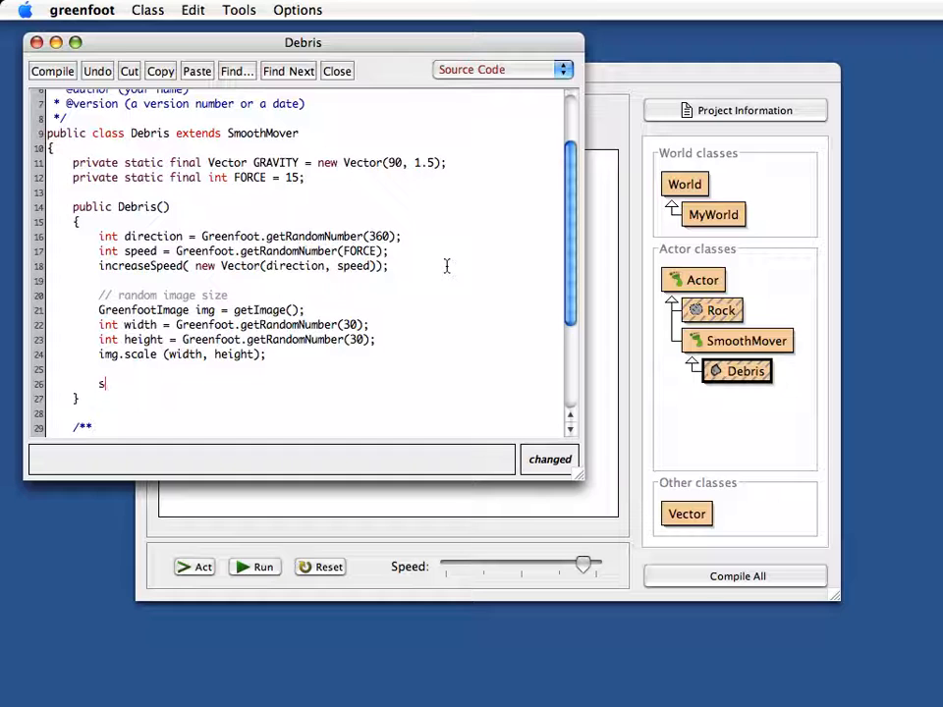
pyautogui.write('etRotat')
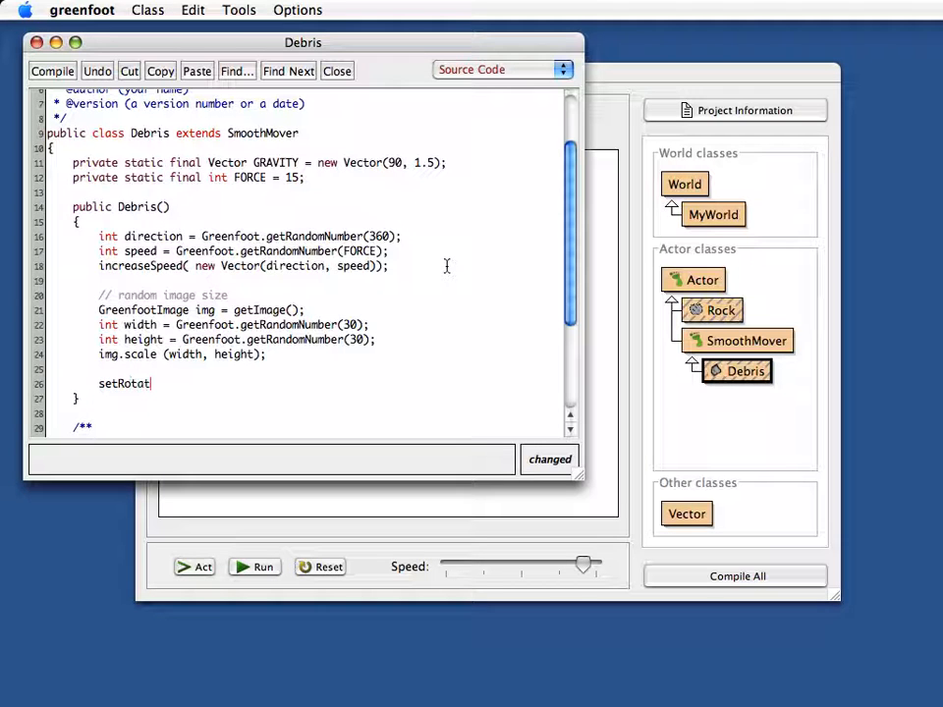
pyautogui.write('ion (')
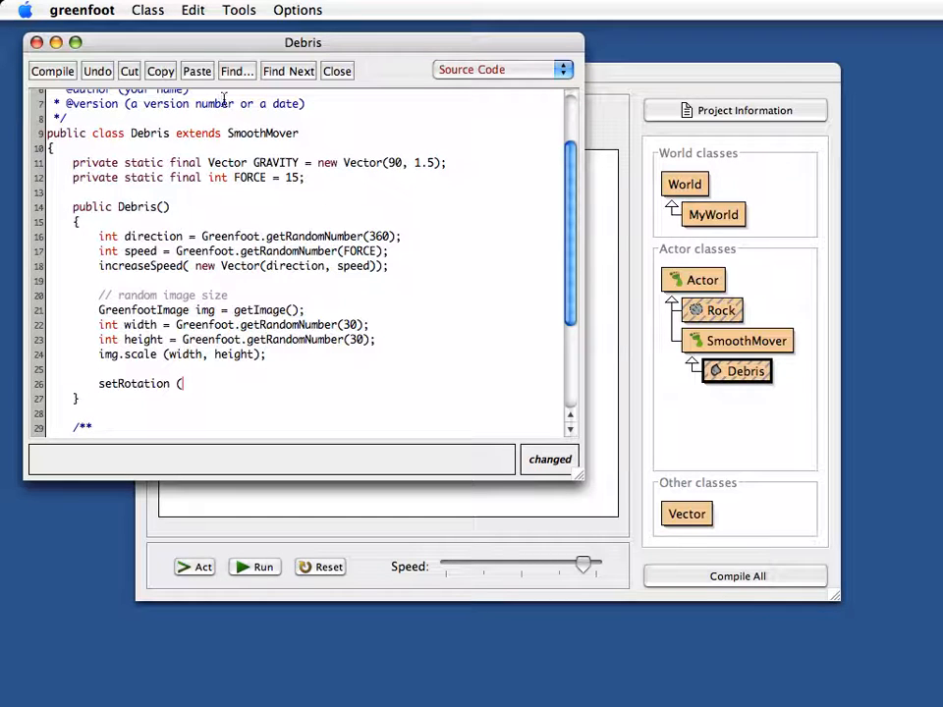
pyautogui.write('Greenfoot.getRandomNumber(')
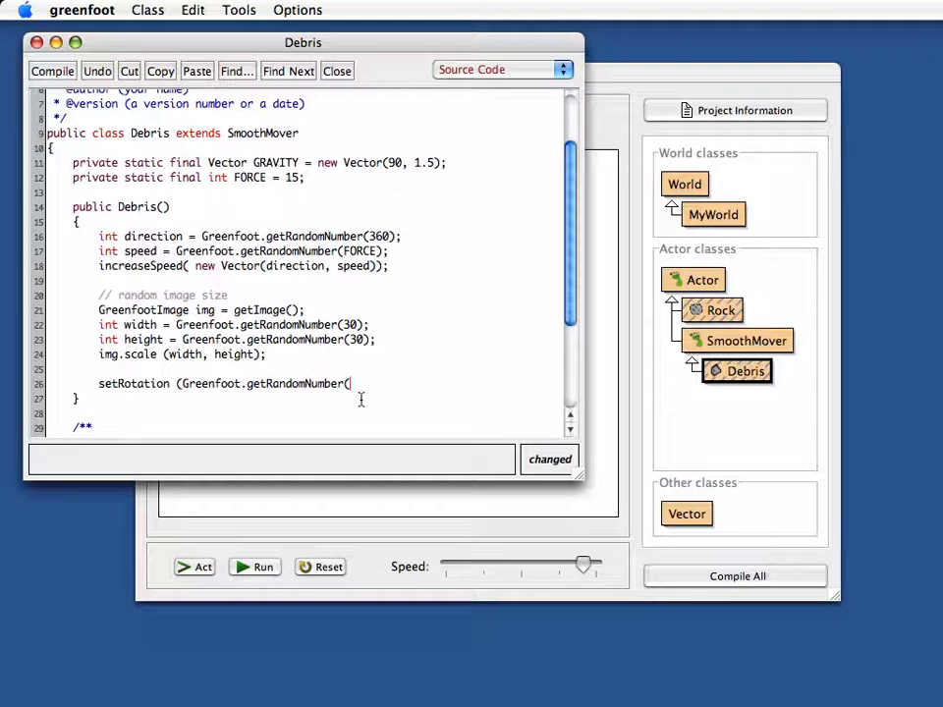
pyautogui.write('36')
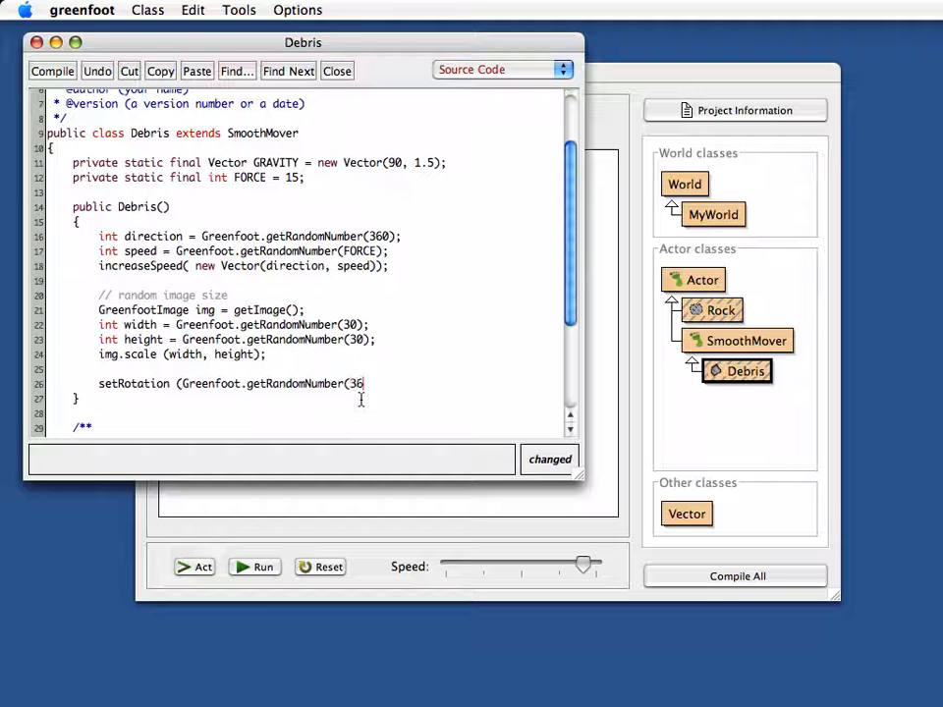
pyautogui.write('0))')
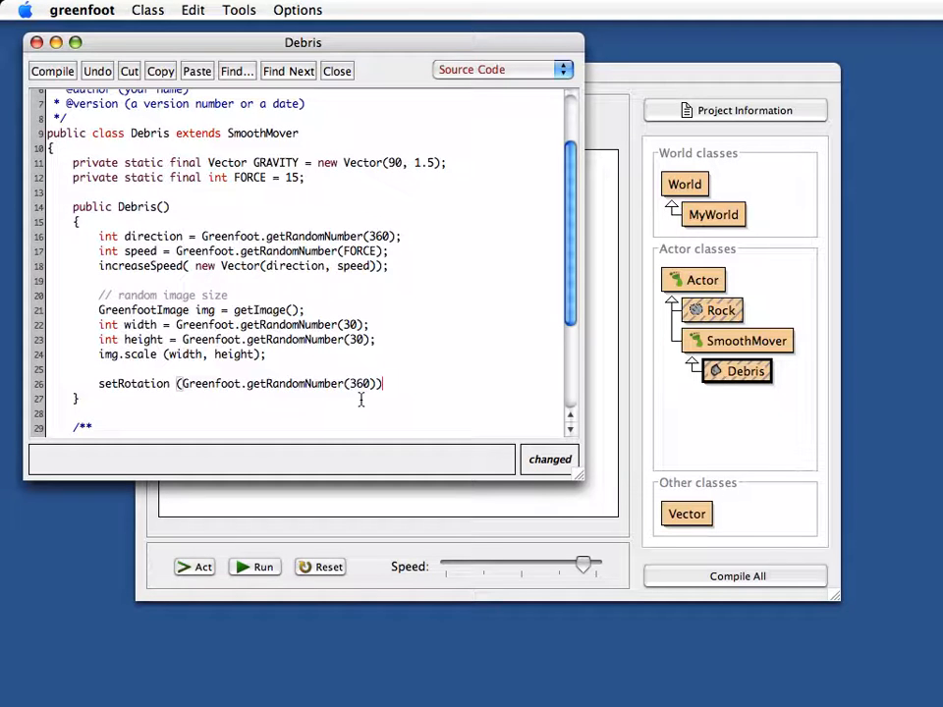
pyautogui.write(';')
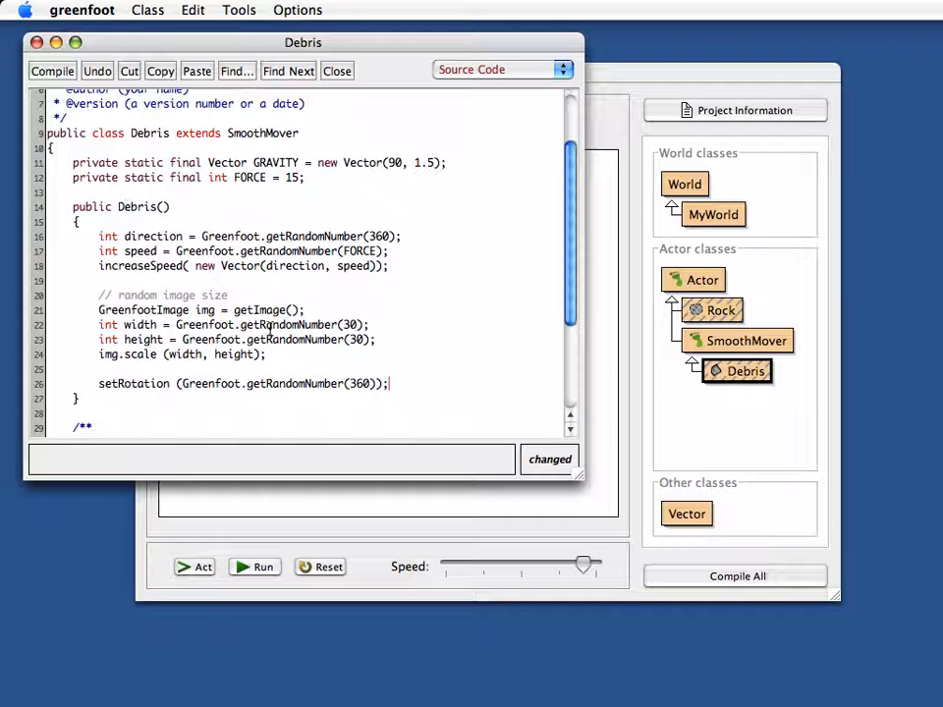
pyautogui.moveTo(98, 309); pyautogui.dragTo(265, 355)
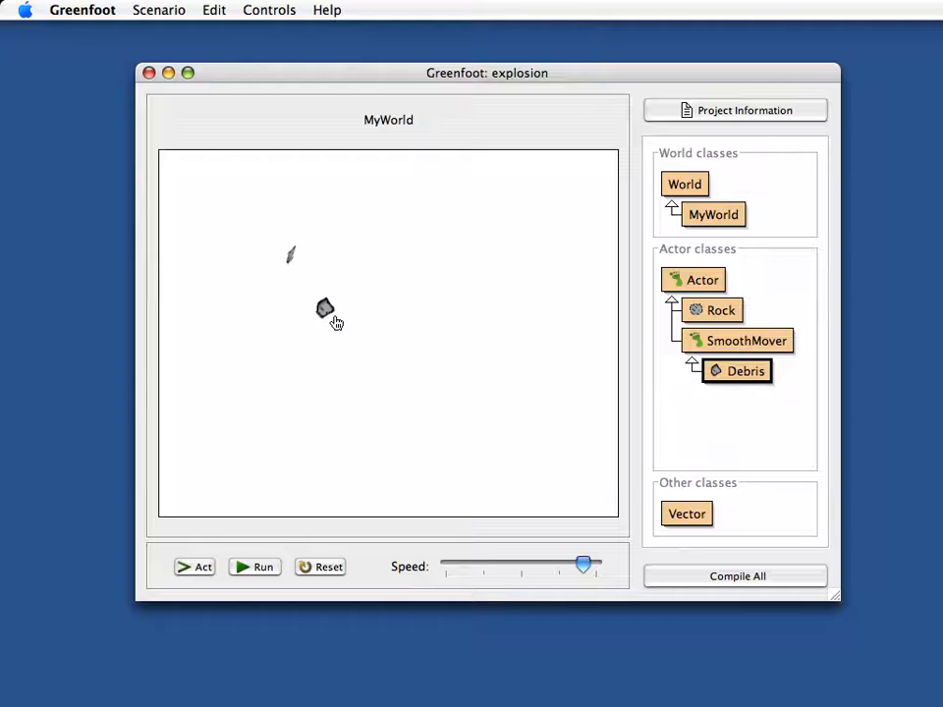
# Click several rocks so they explode into randomly sized, rotated debris pieces.
pyautogui.click(203, 567)
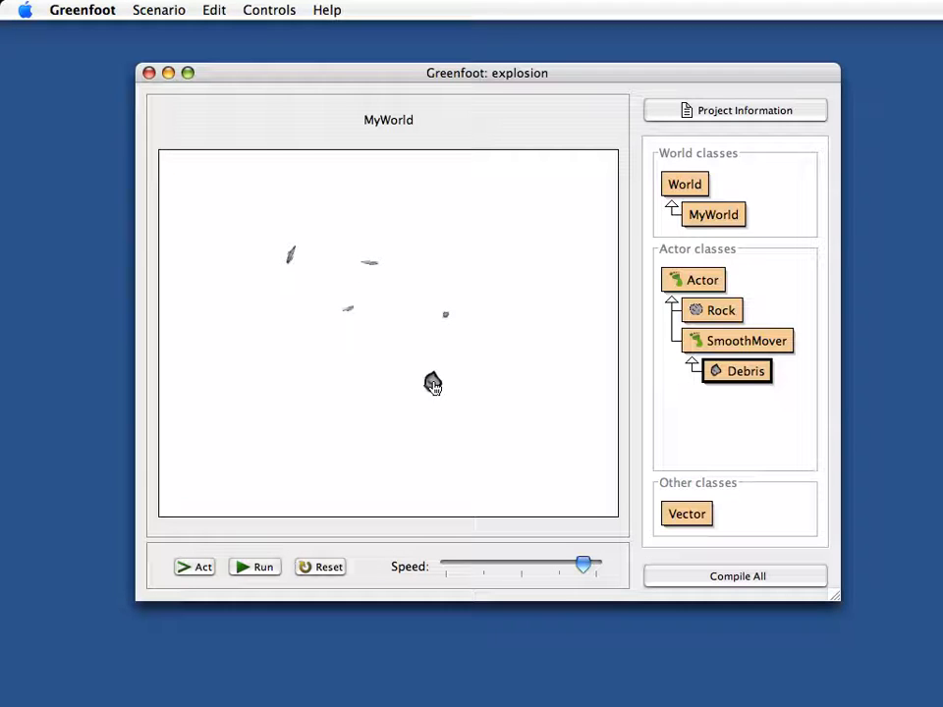
pyautogui.click(195, 567)
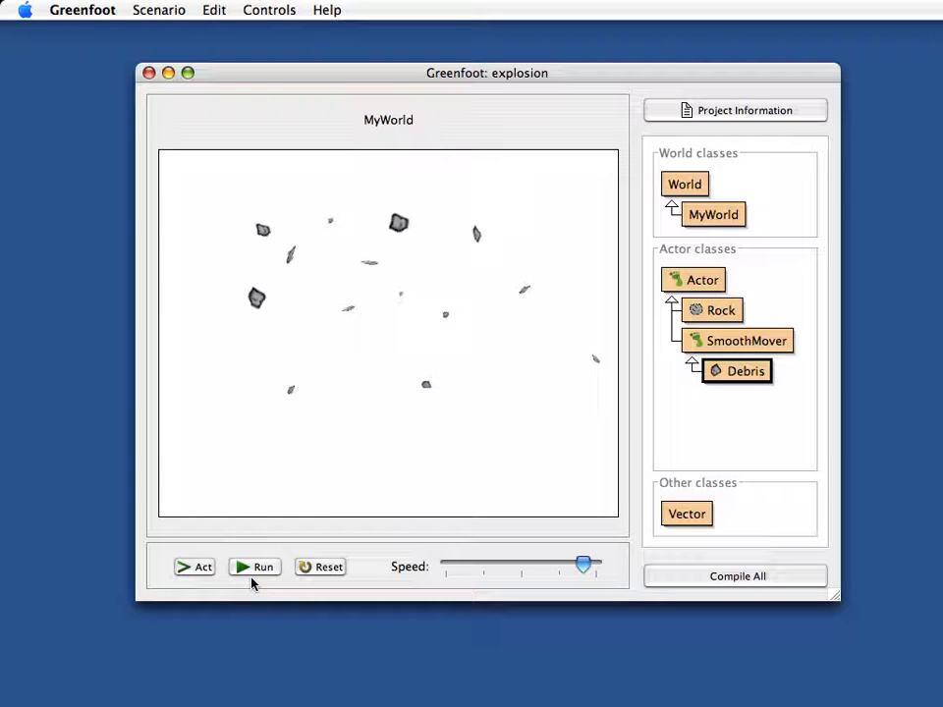
pyautogui.click(254, 567)
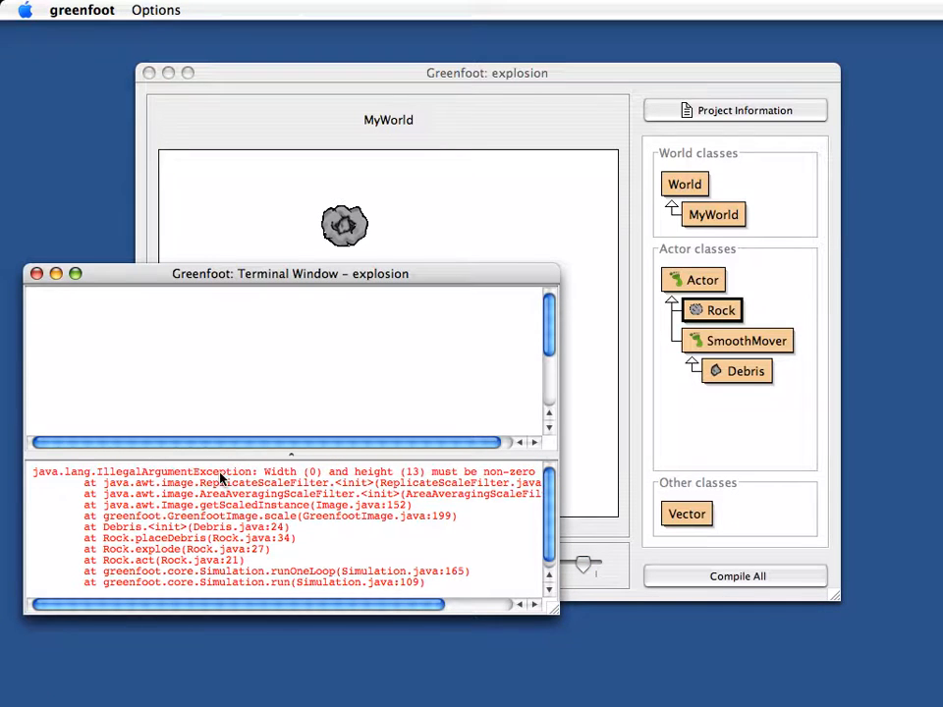
pyautogui.moveTo(315, 479)
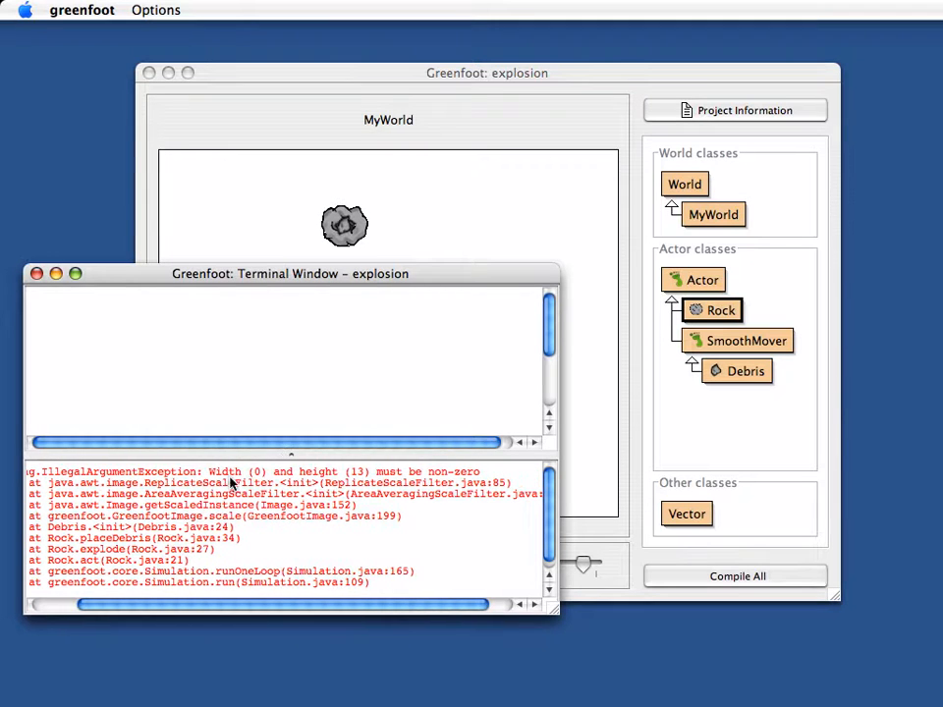
pyautogui.moveTo(227, 477)
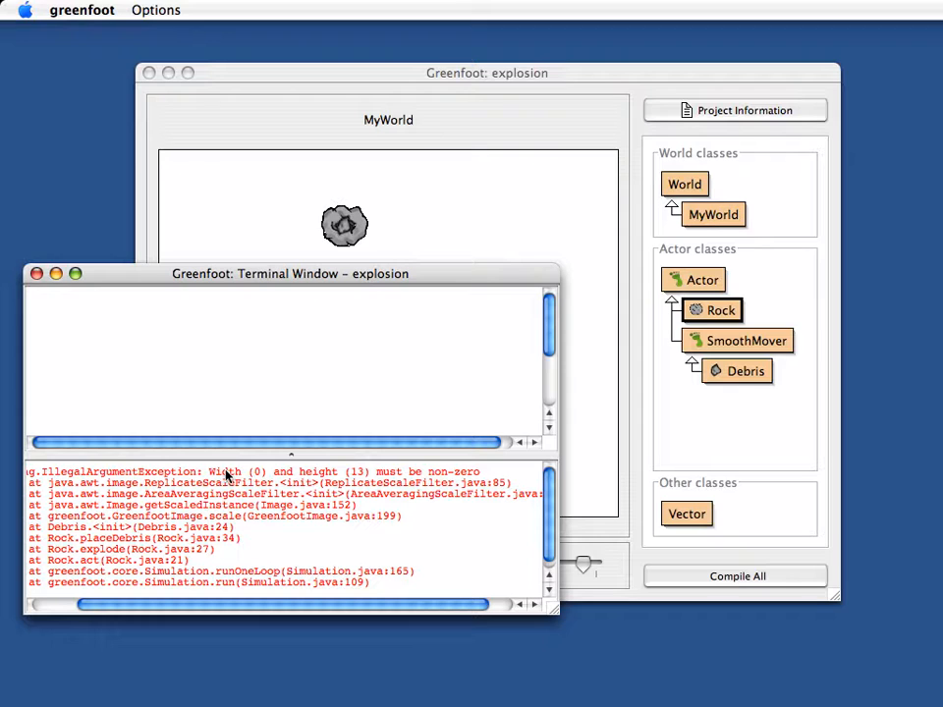